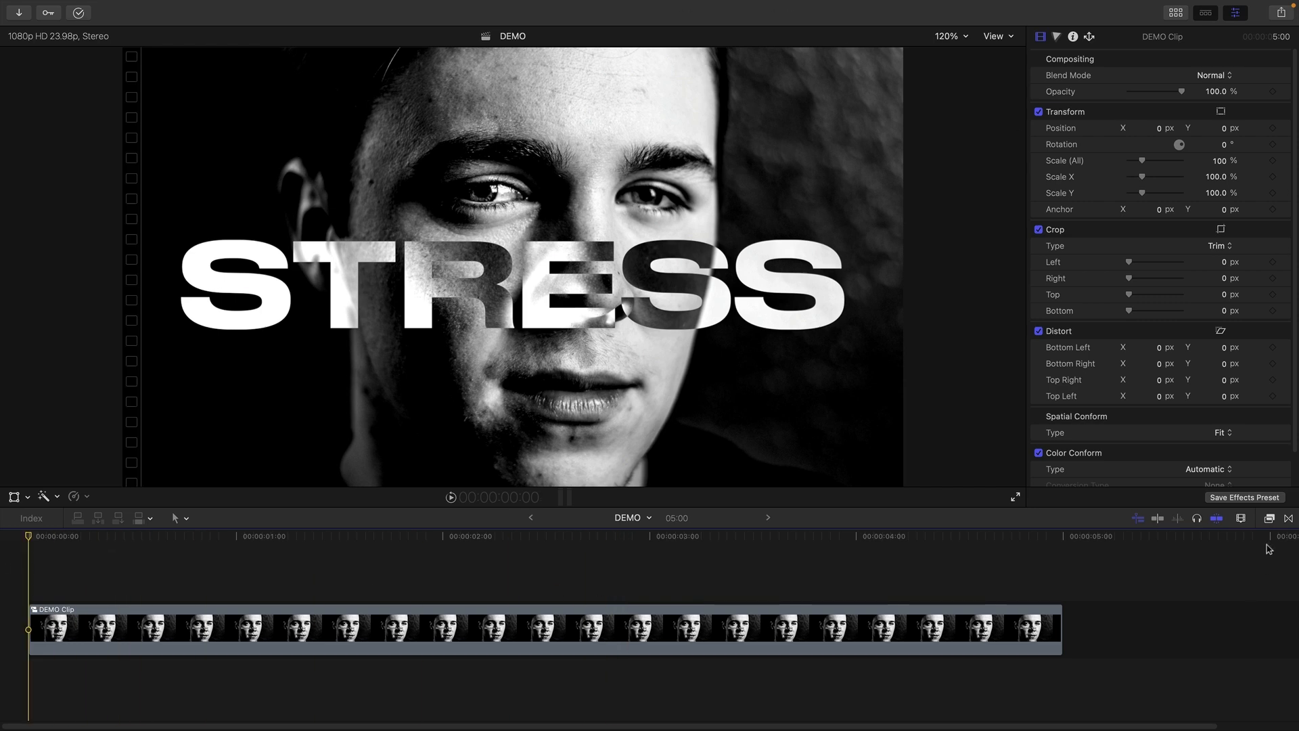
Apply the TKY Strip Displace effect from the Effects browser to the DEMO clip.
click(1269, 518)
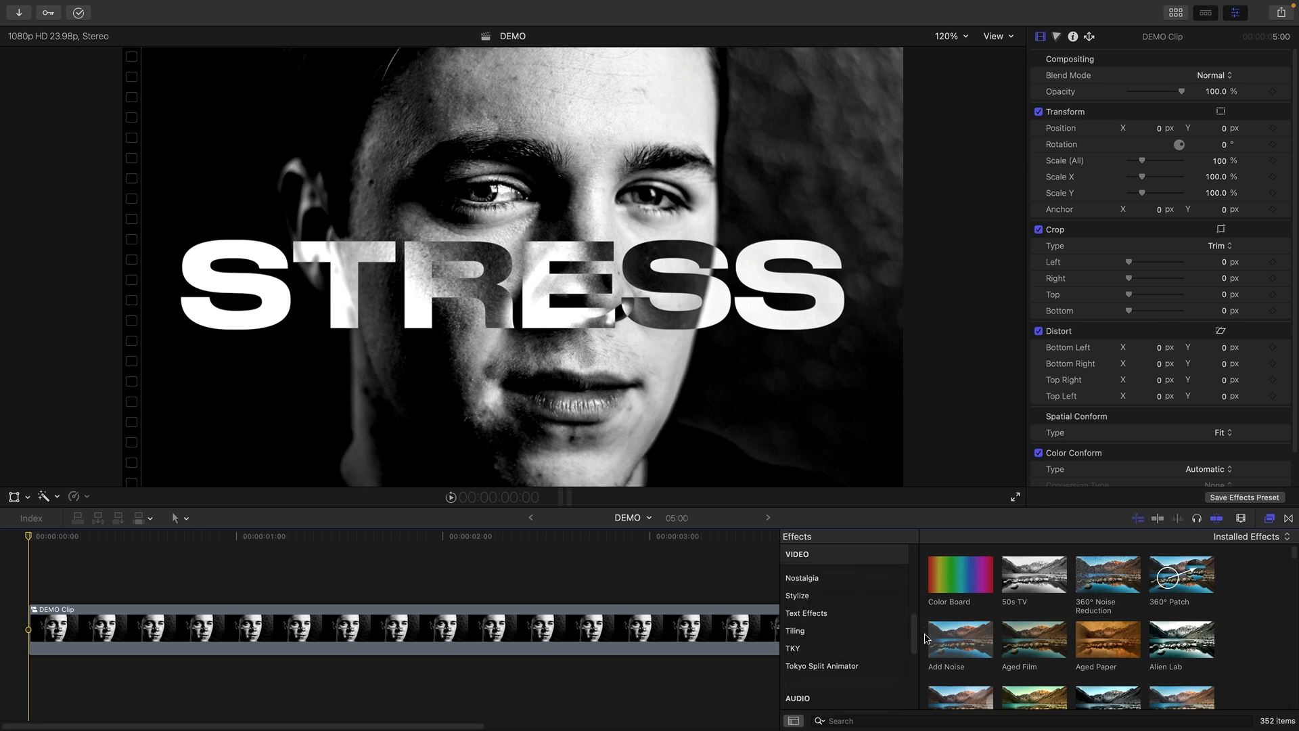
click(793, 649)
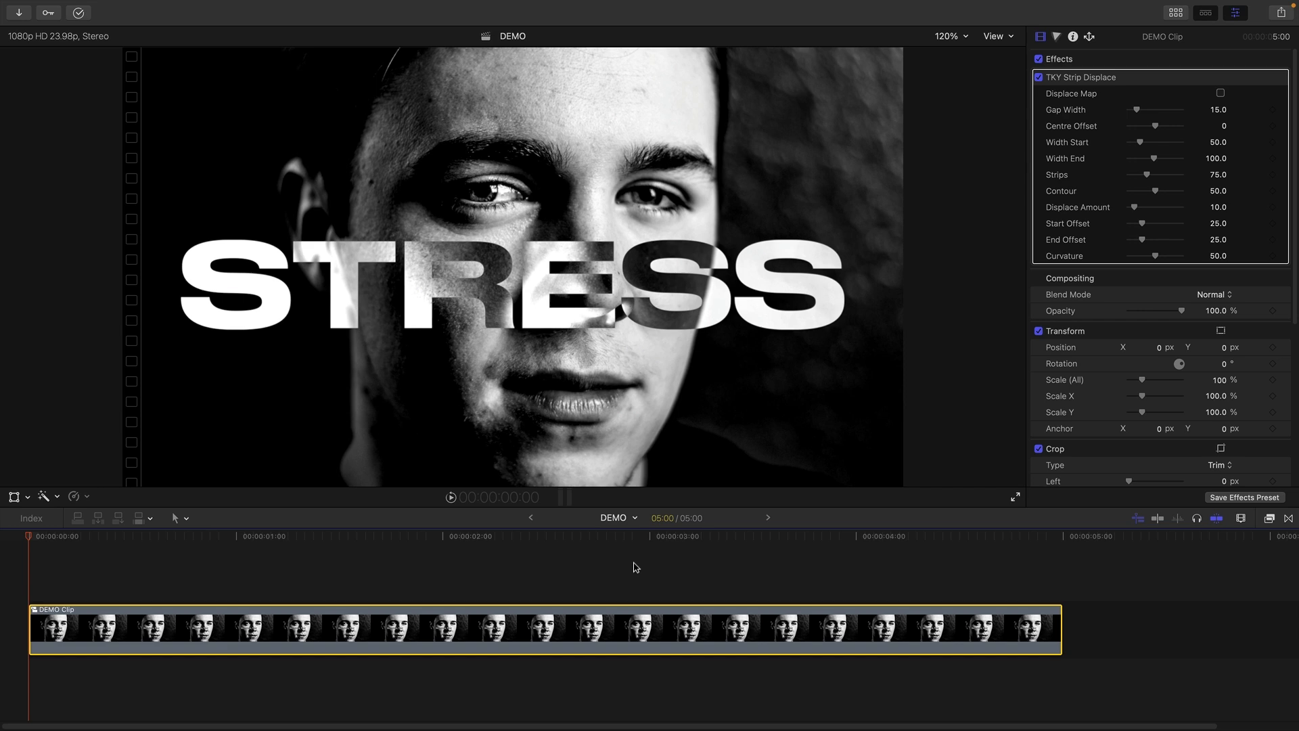
mouse_move(129, 544)
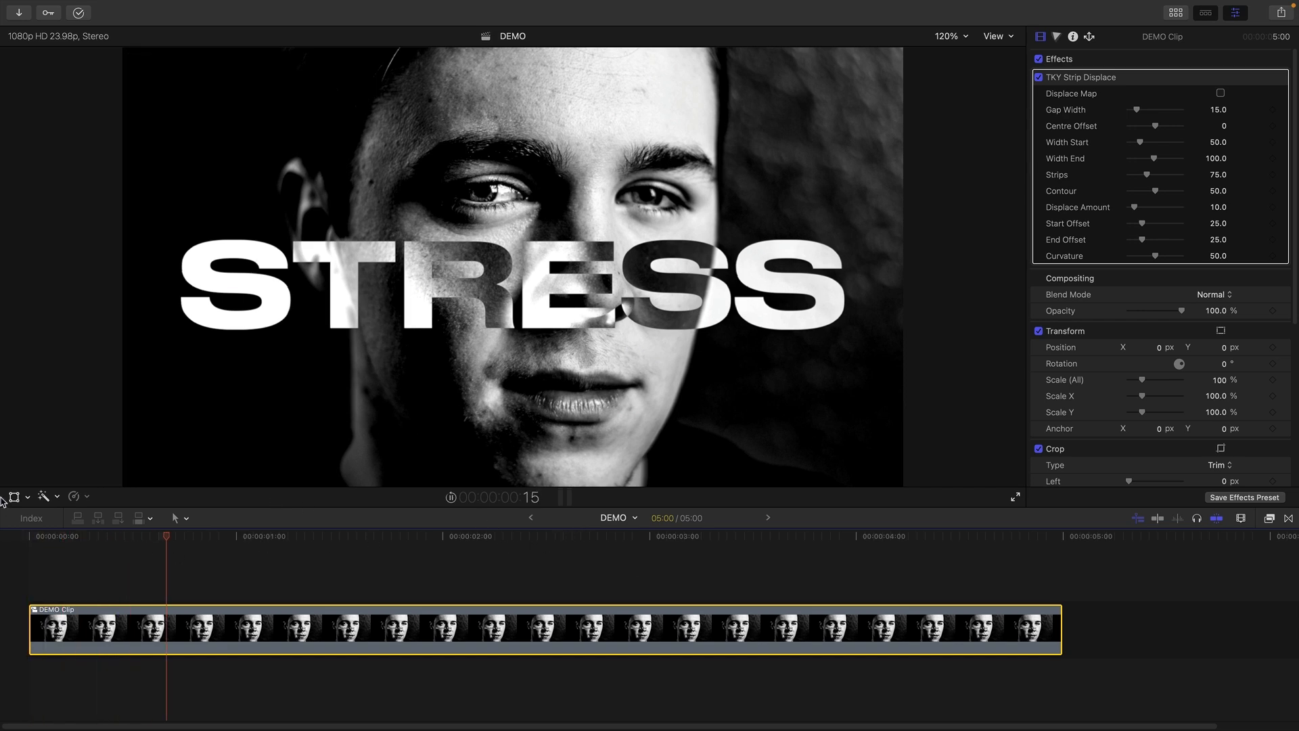
Turn on Displace Map so the viewer shows the vertical strip map instead of the portrait.
click(581, 536)
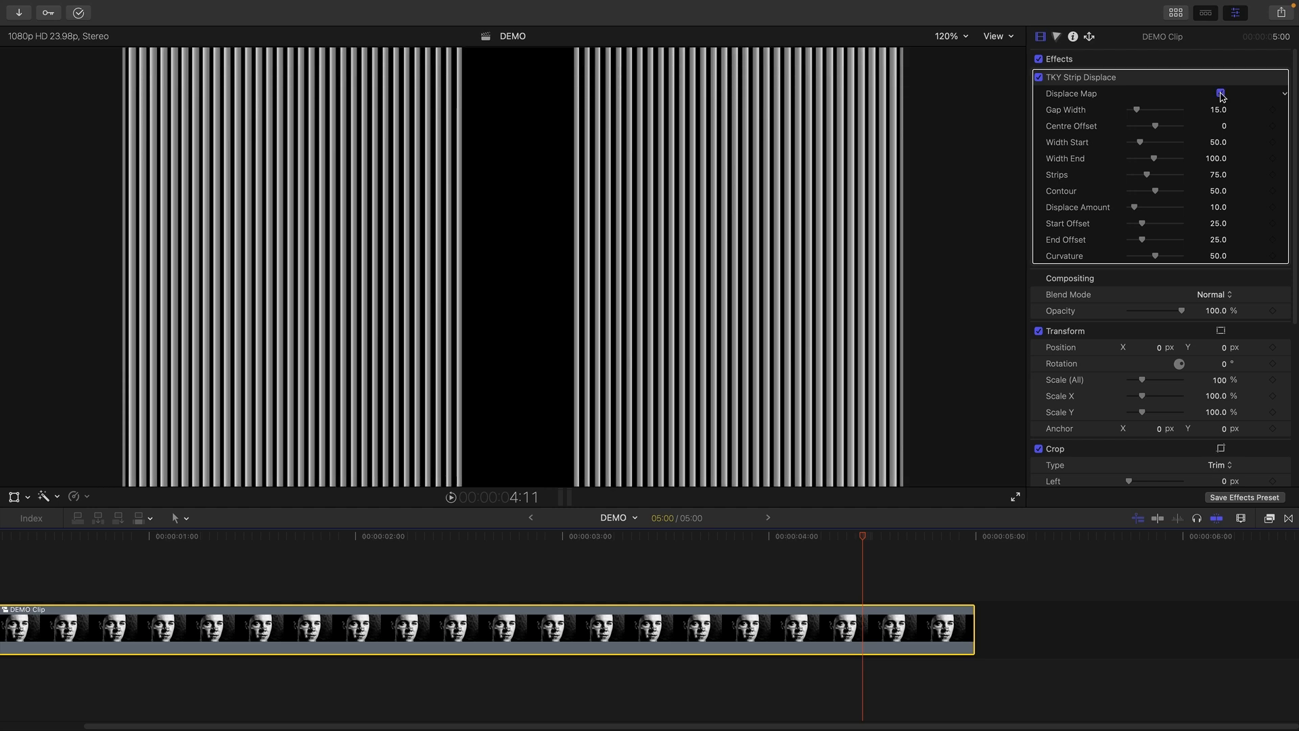
Turn Displace Map off again to reveal the portrait and STRESS text in glassy strips.
click(1220, 93)
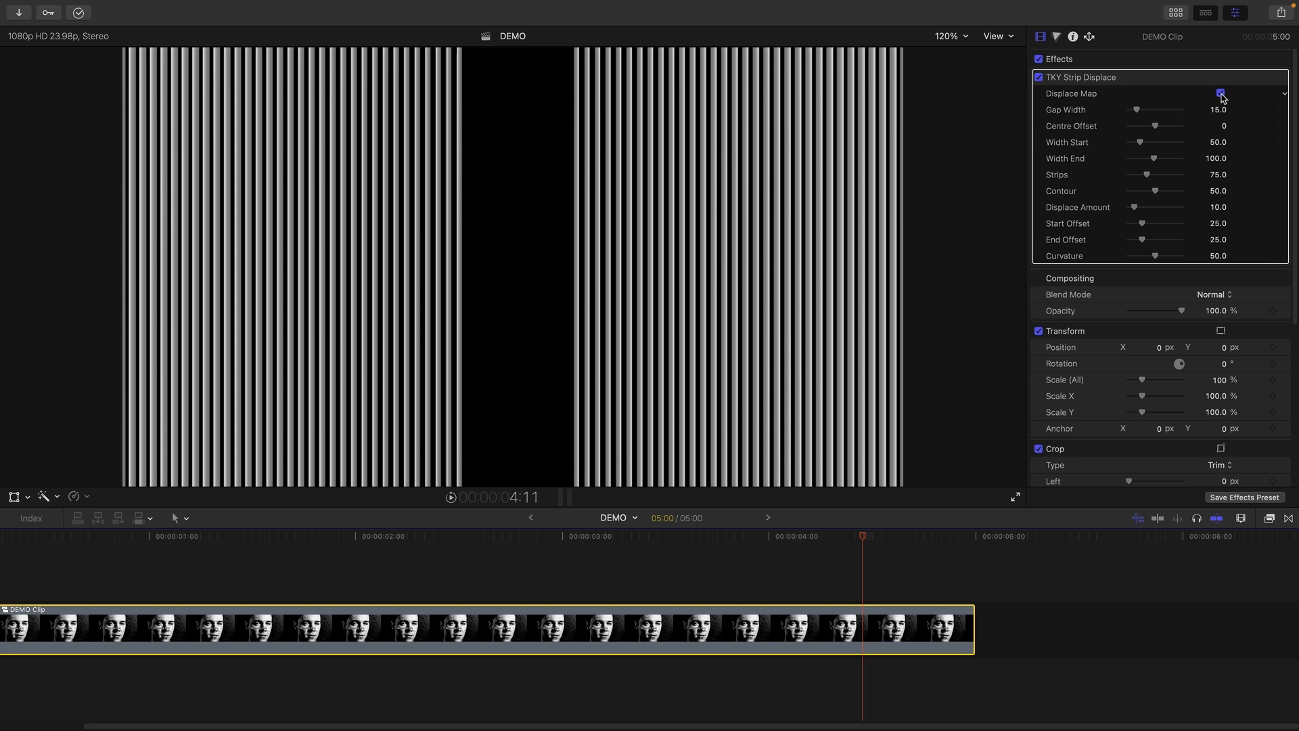
click(1219, 93)
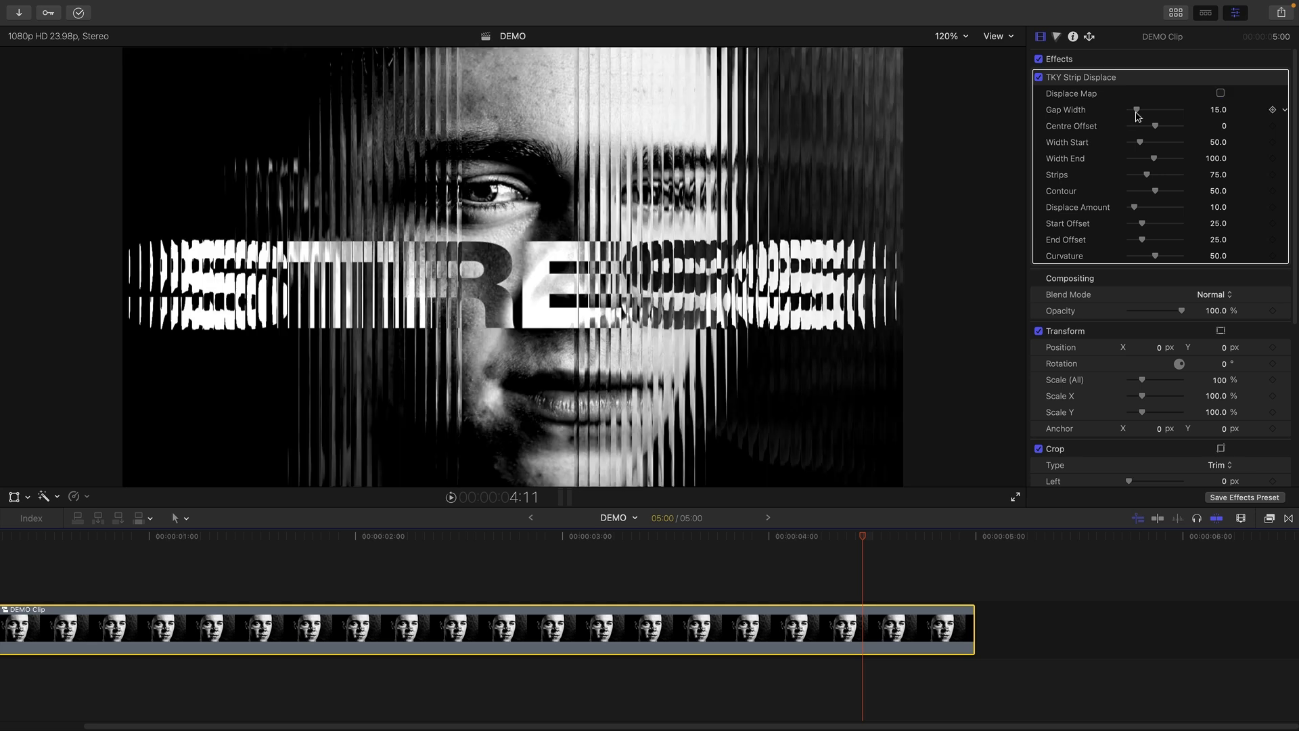
Adjust Gap Width to about 14.23 and Centre Offset to about 30.45.
drag(1140, 109, 1132, 110)
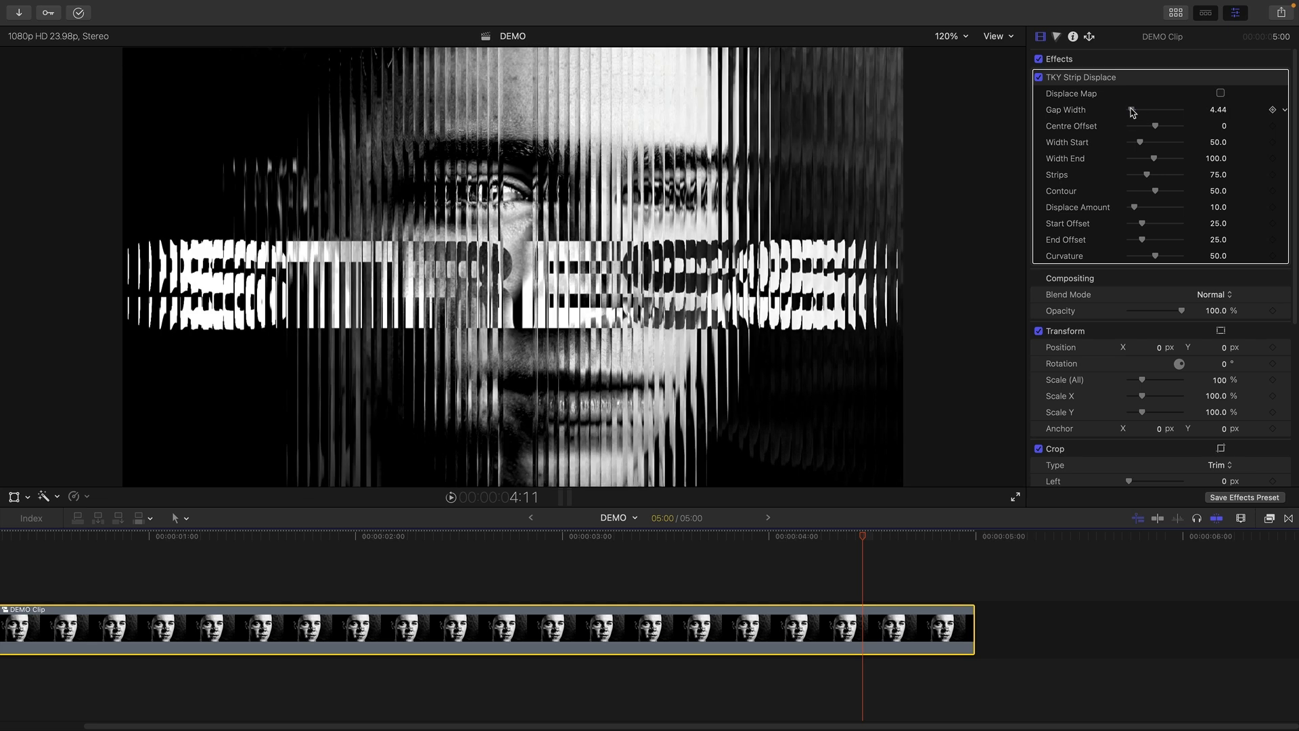
drag(1156, 110, 1136, 110)
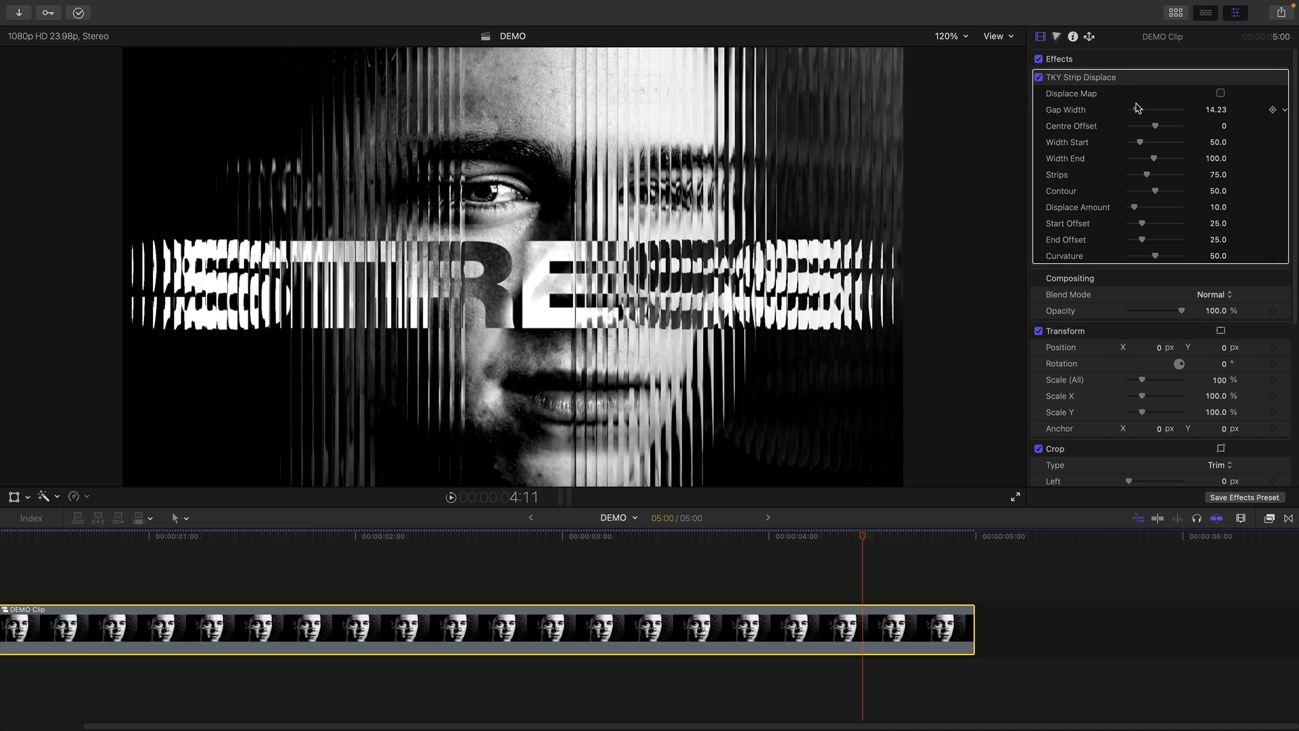
drag(1154, 126, 1136, 126)
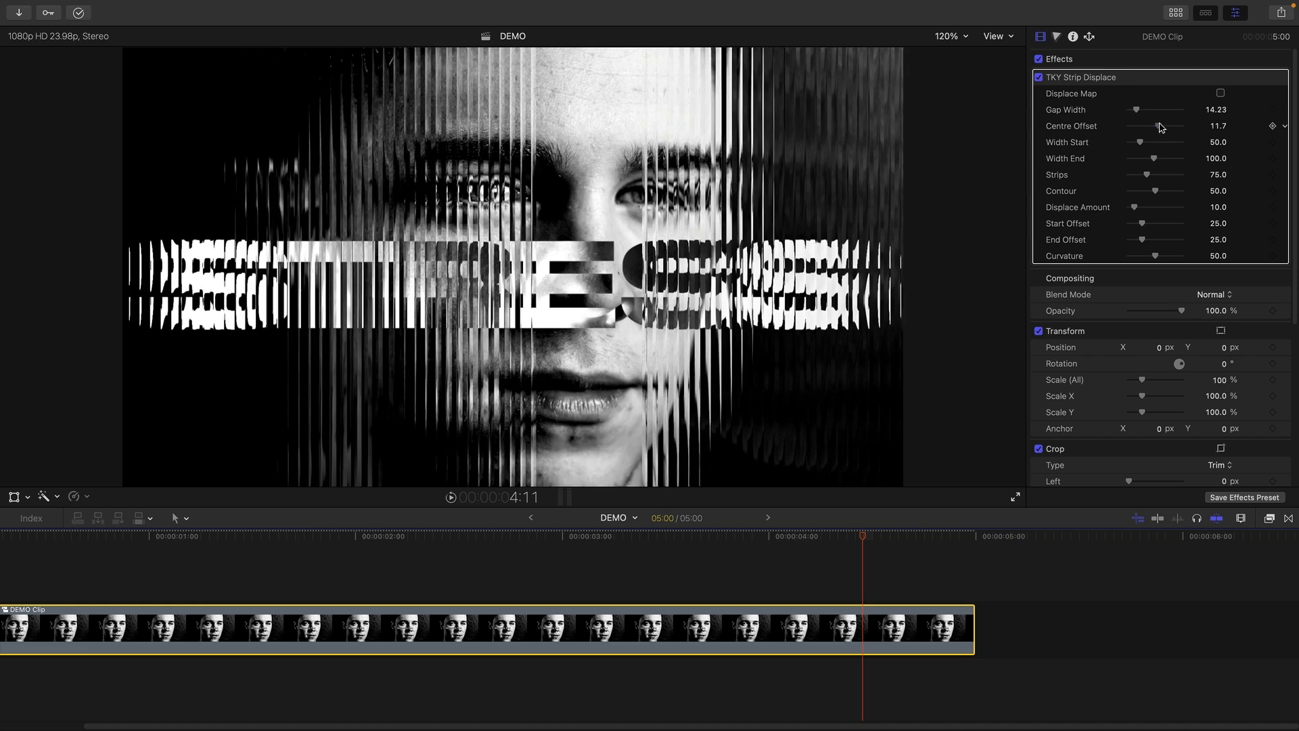
drag(1153, 126, 1168, 126)
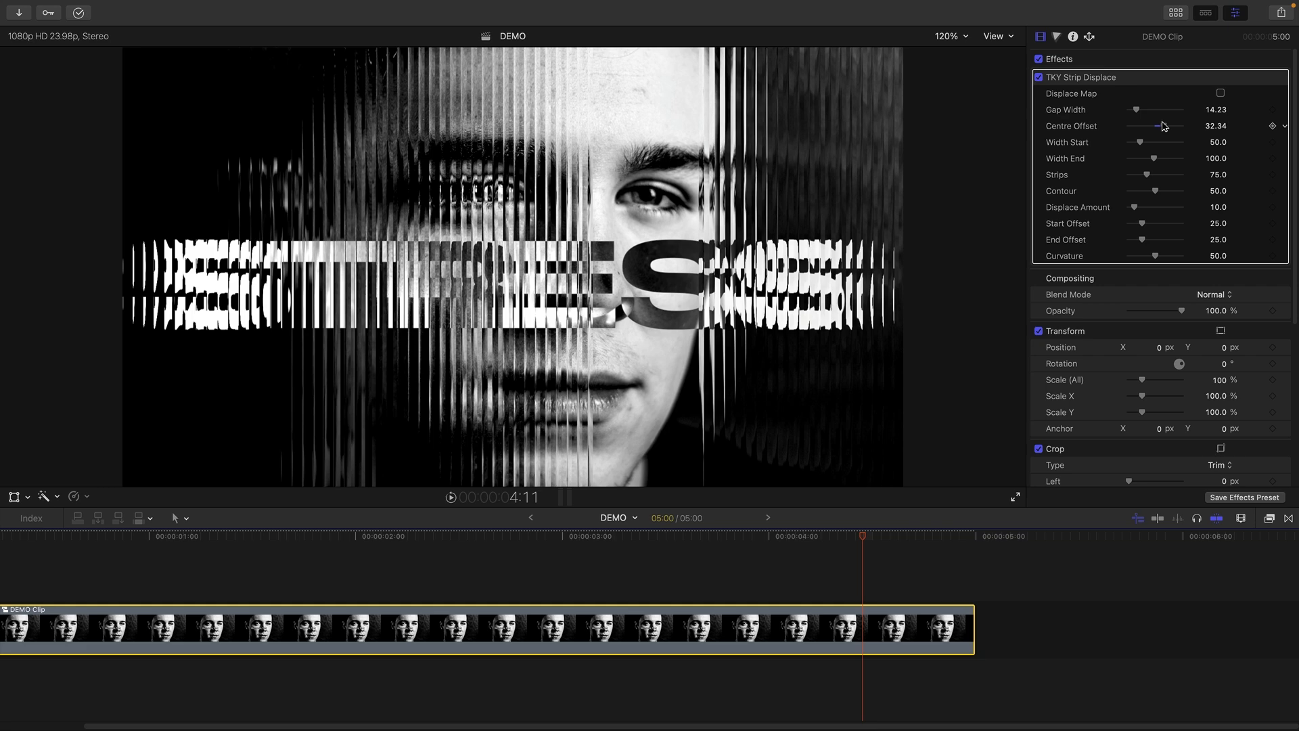
drag(1172, 125, 1167, 125)
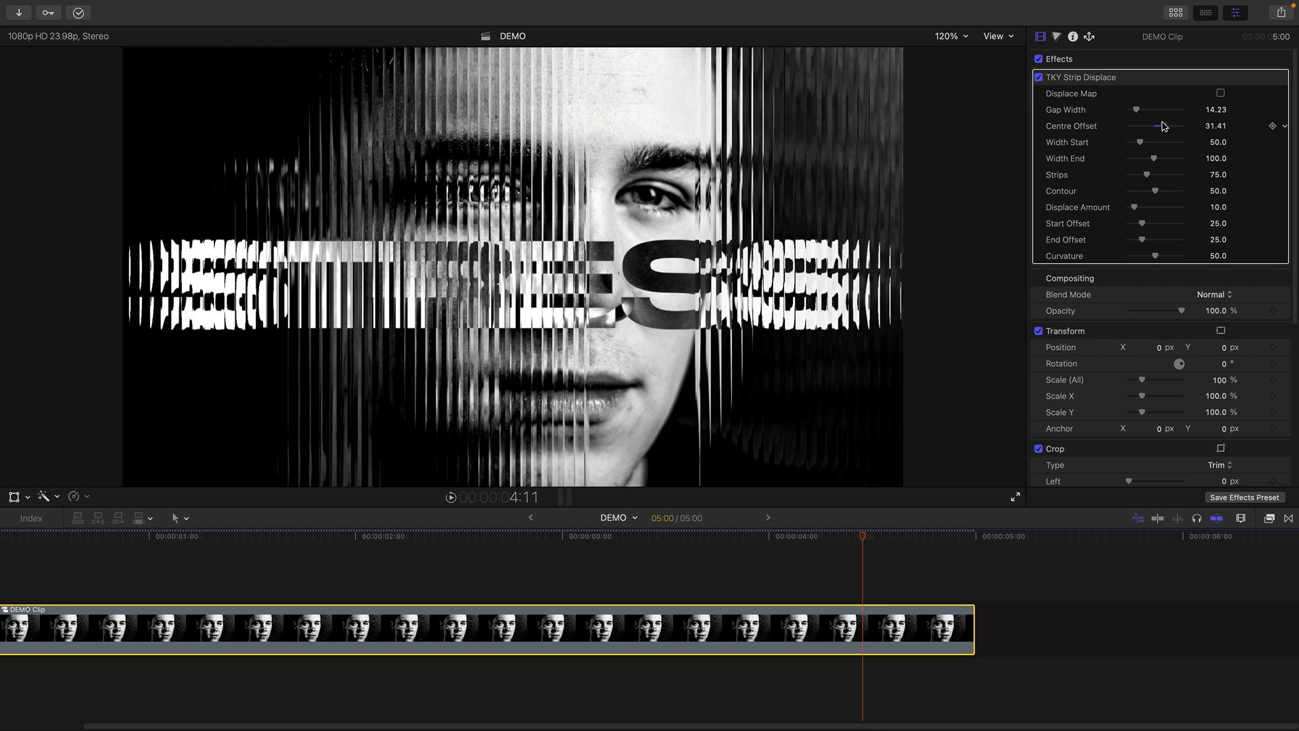
drag(1172, 126, 1159, 125)
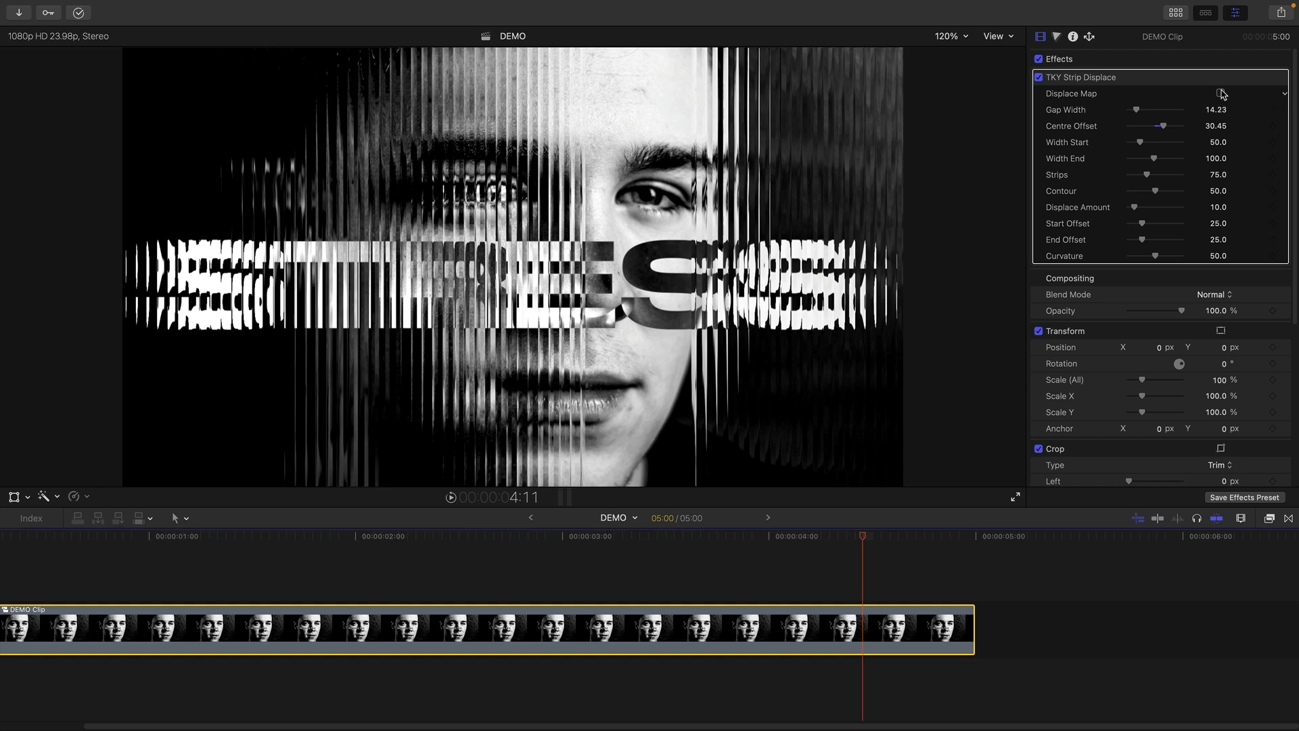
With the map showing, set Width End to 200 and raise Strips to about 105.7.
click(1219, 93)
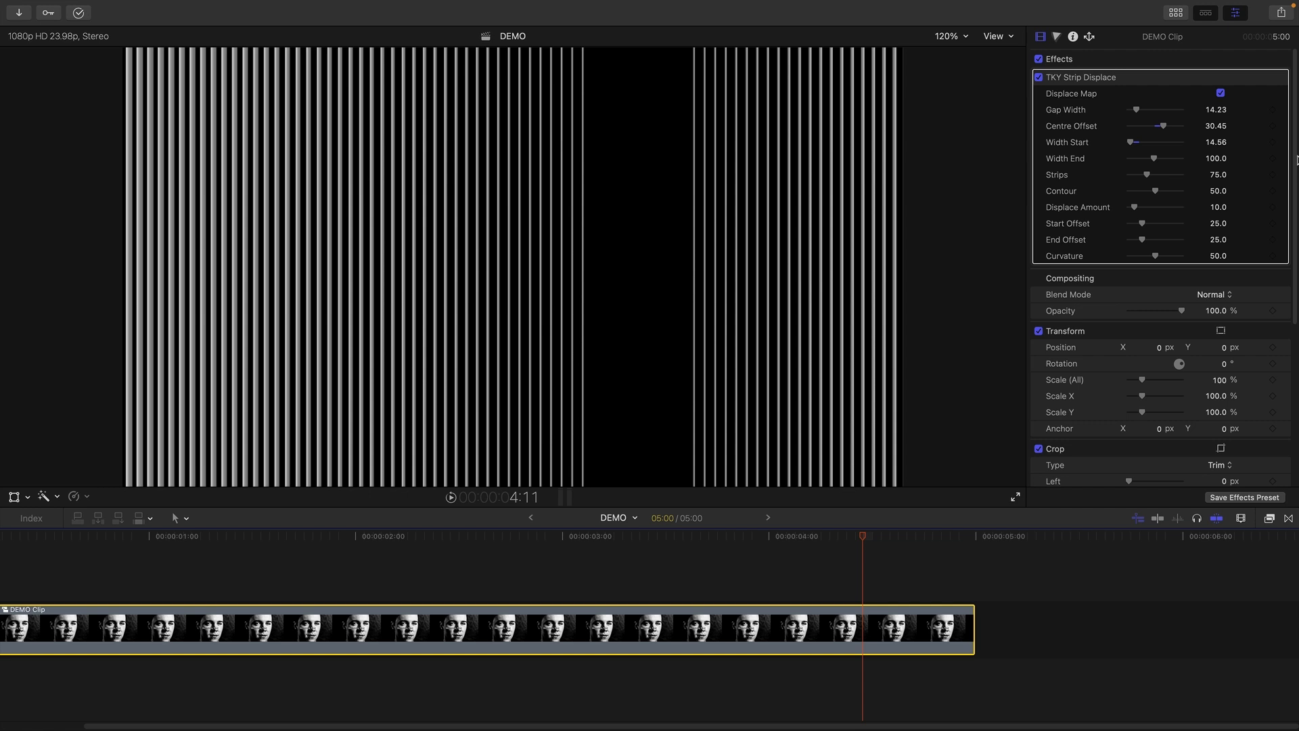
drag(1152, 159, 1180, 159)
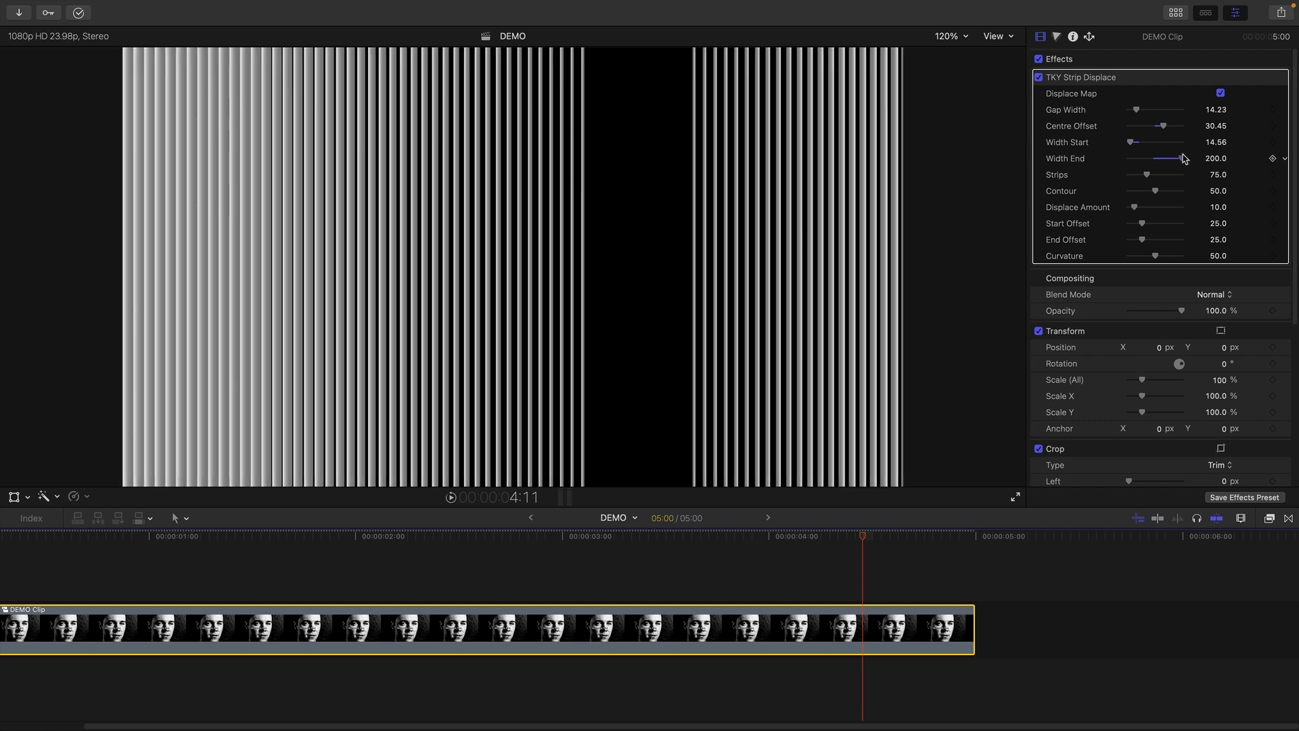
drag(1147, 175, 1152, 174)
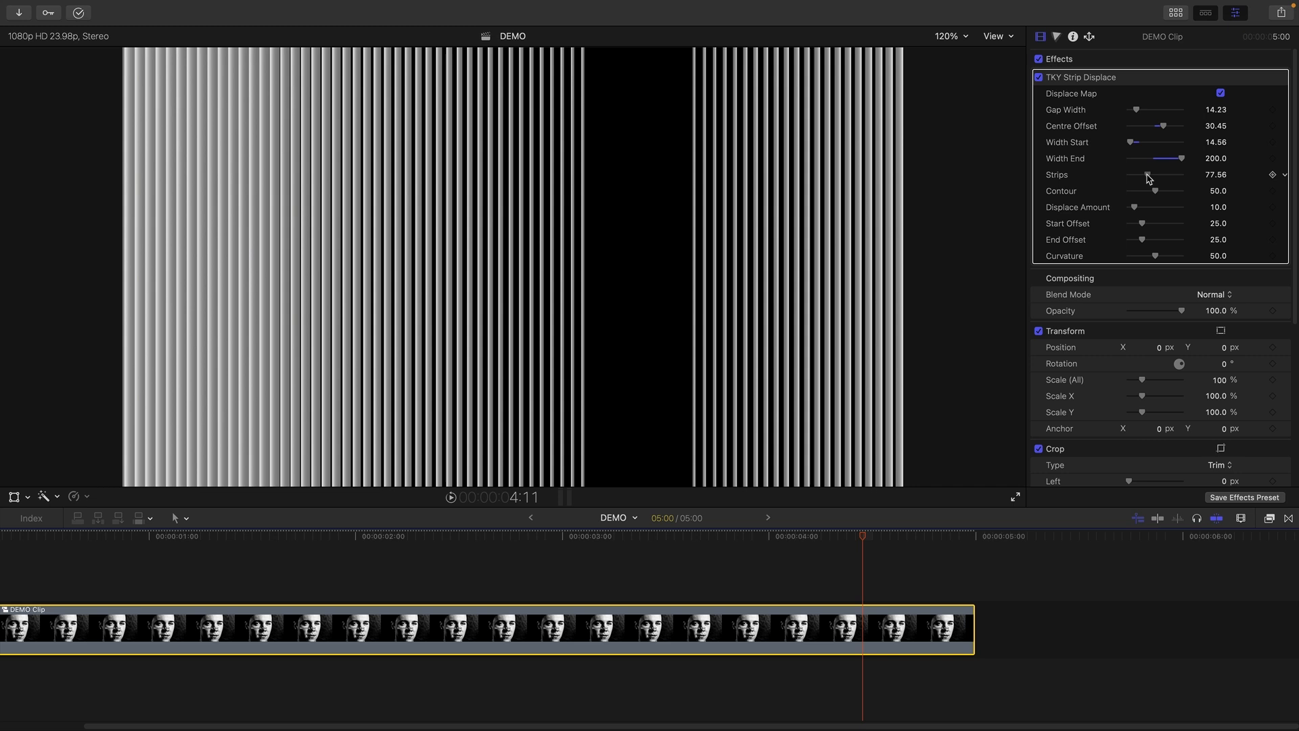
drag(1148, 175, 1168, 175)
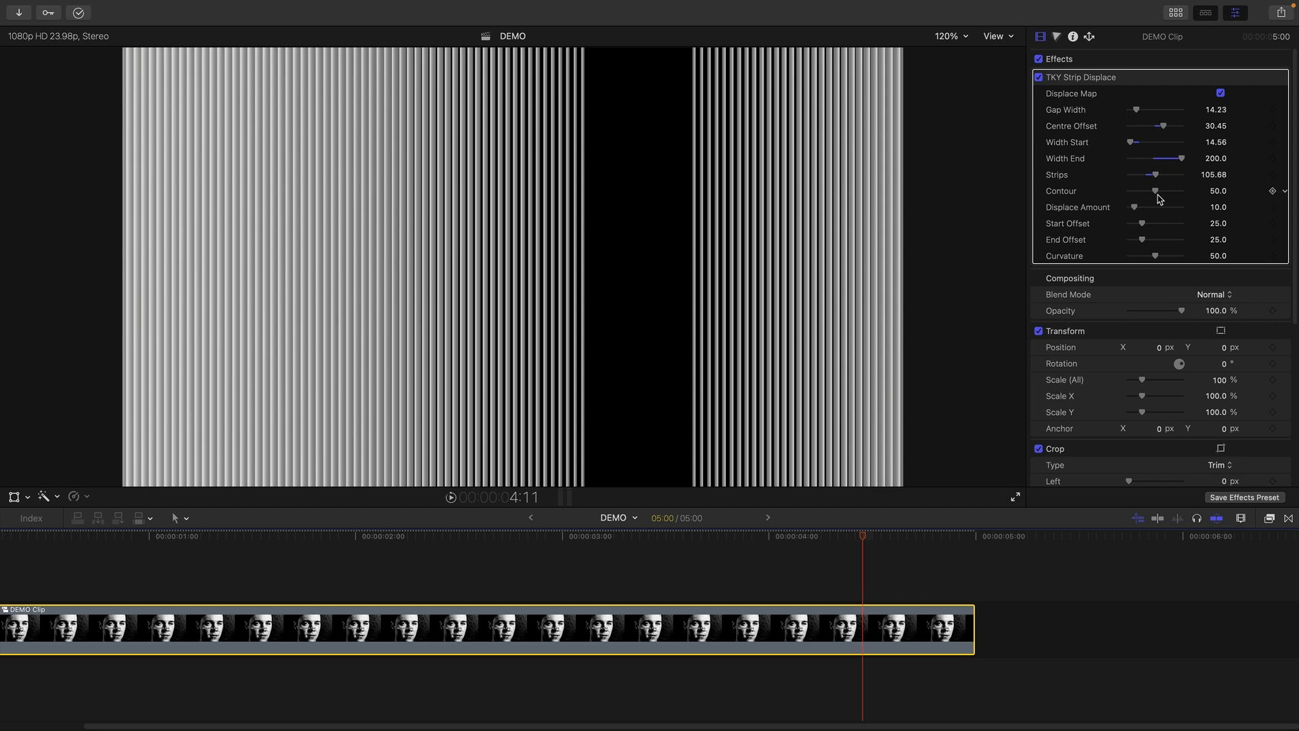
Try Contour at 0 and 83, settling near 46.3 with Width Start about 14.6.
drag(1156, 190, 1127, 189)
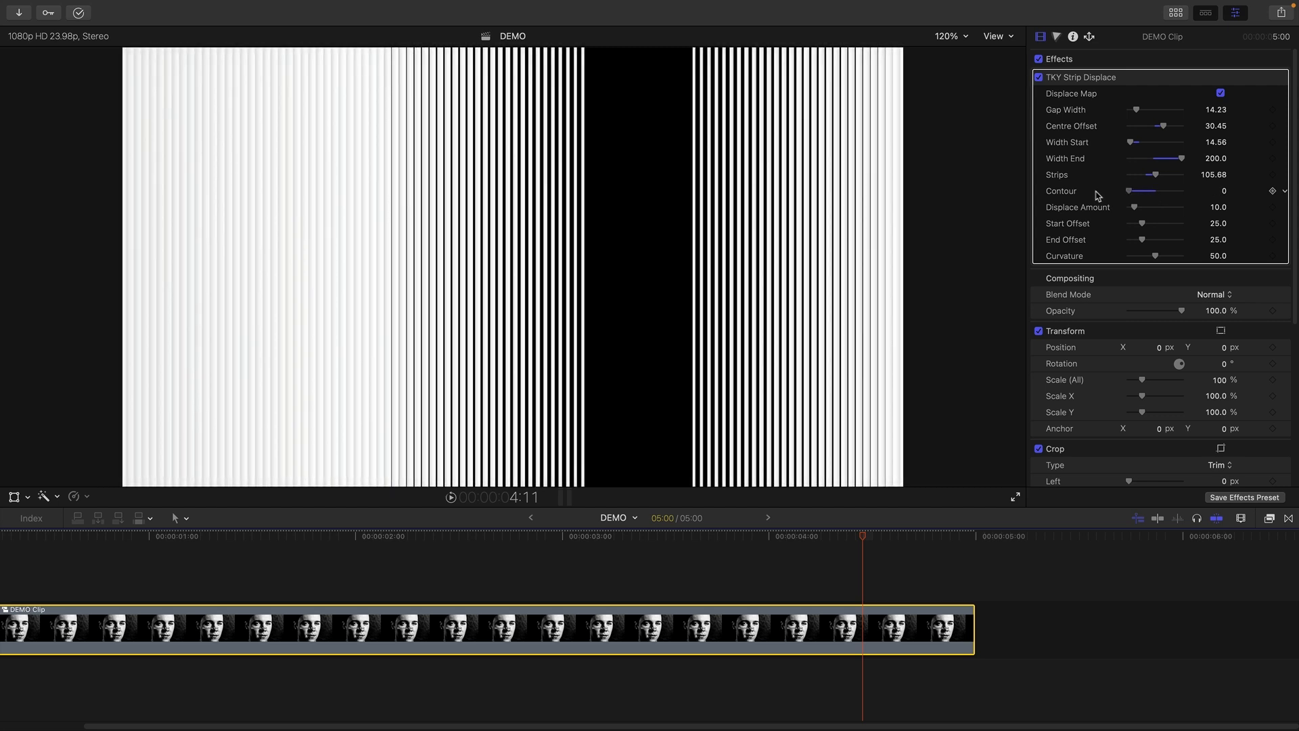
drag(1129, 191, 1175, 191)
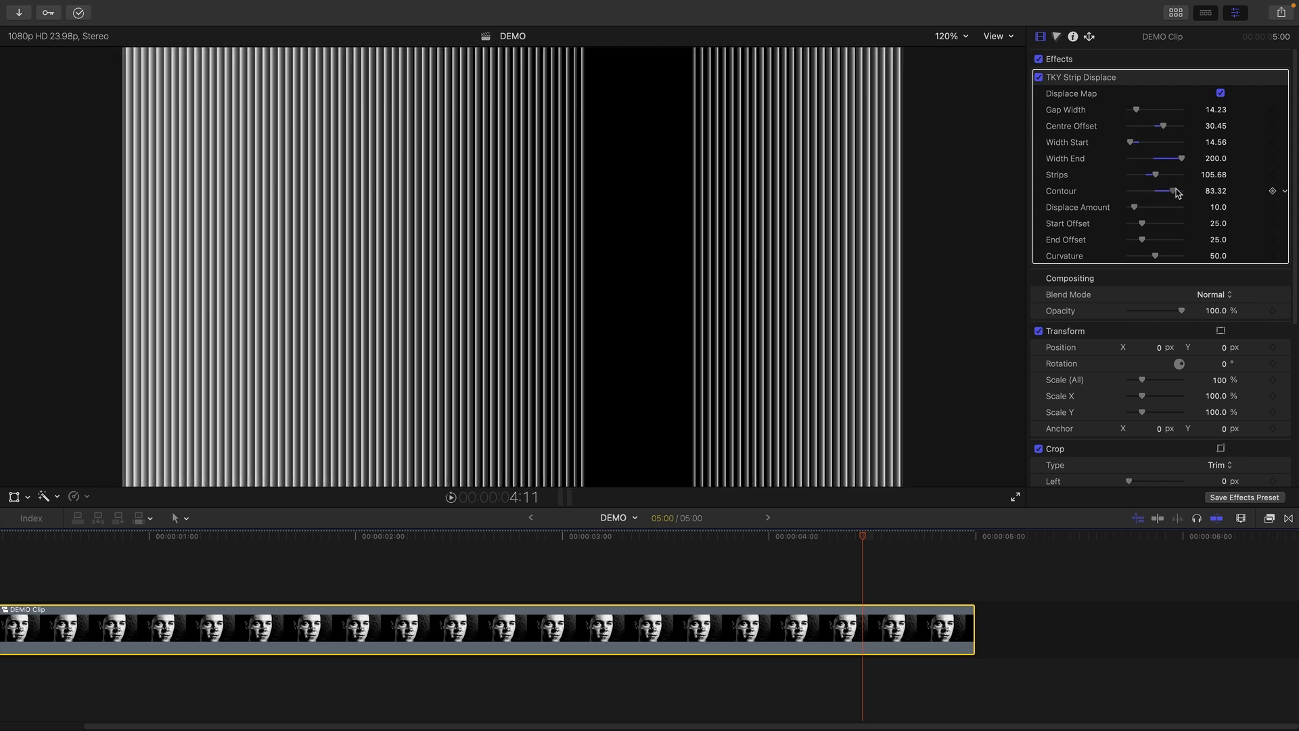
drag(1169, 191, 1155, 191)
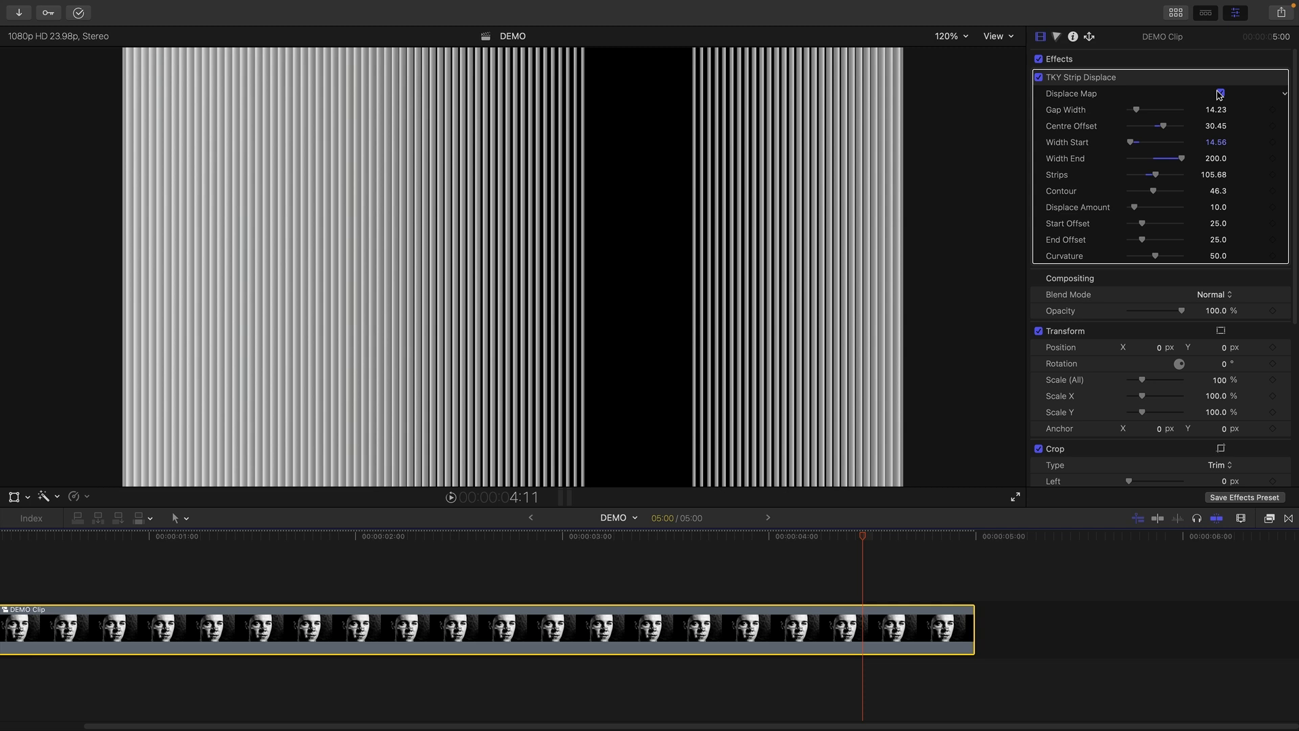
Show the face again and take Contour from 0 up to 100.
click(1219, 94)
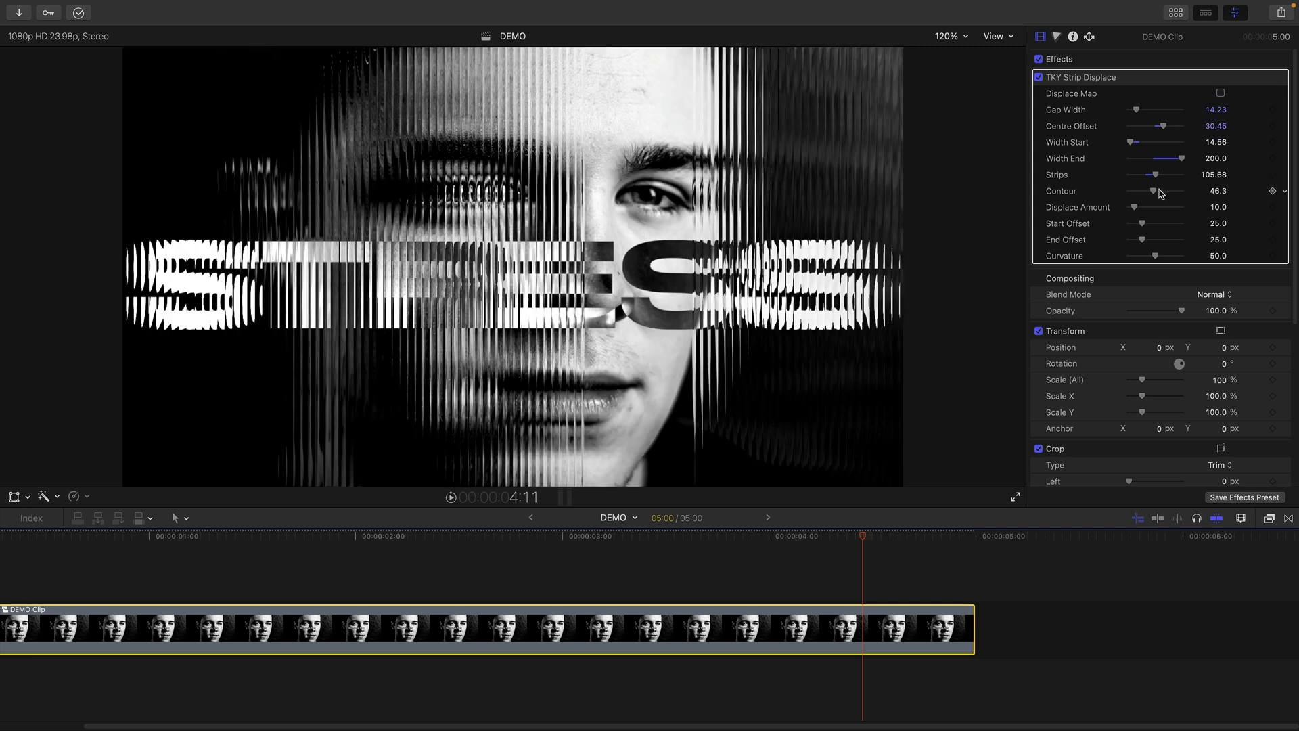
drag(1168, 191, 1136, 191)
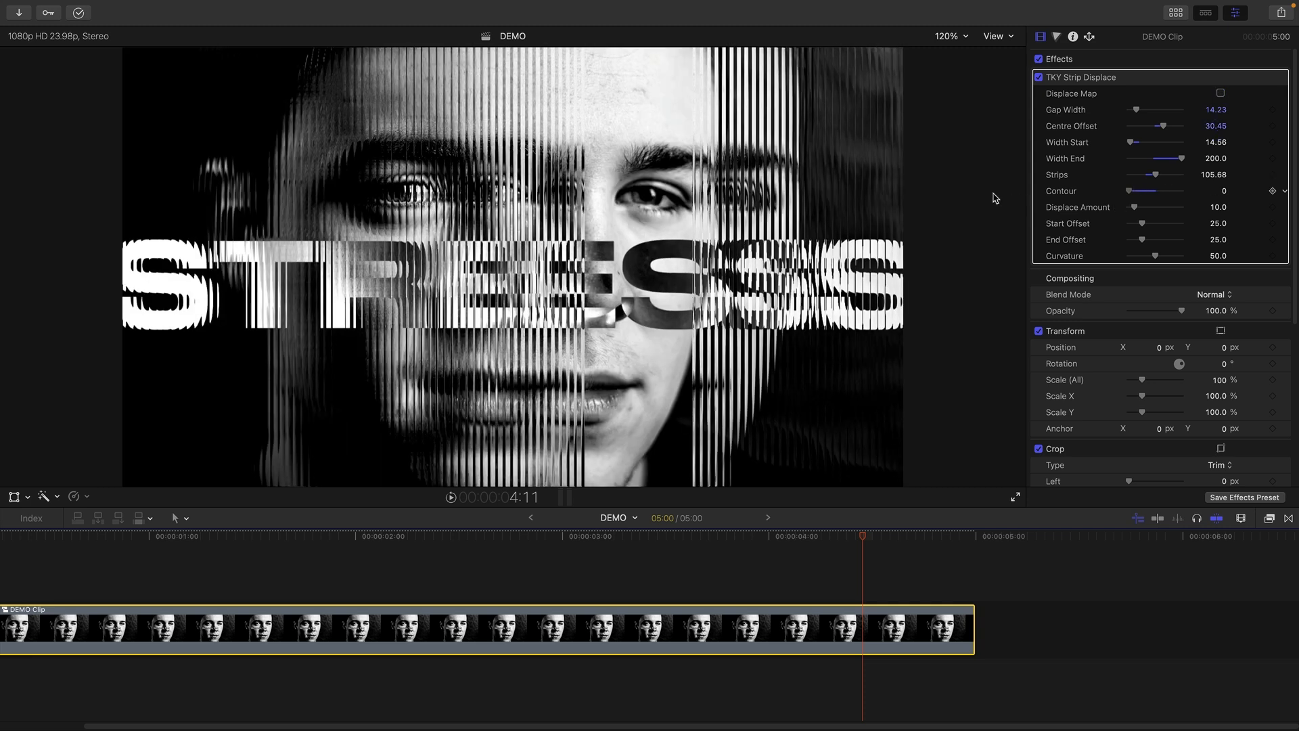
mouse_move(1059, 185)
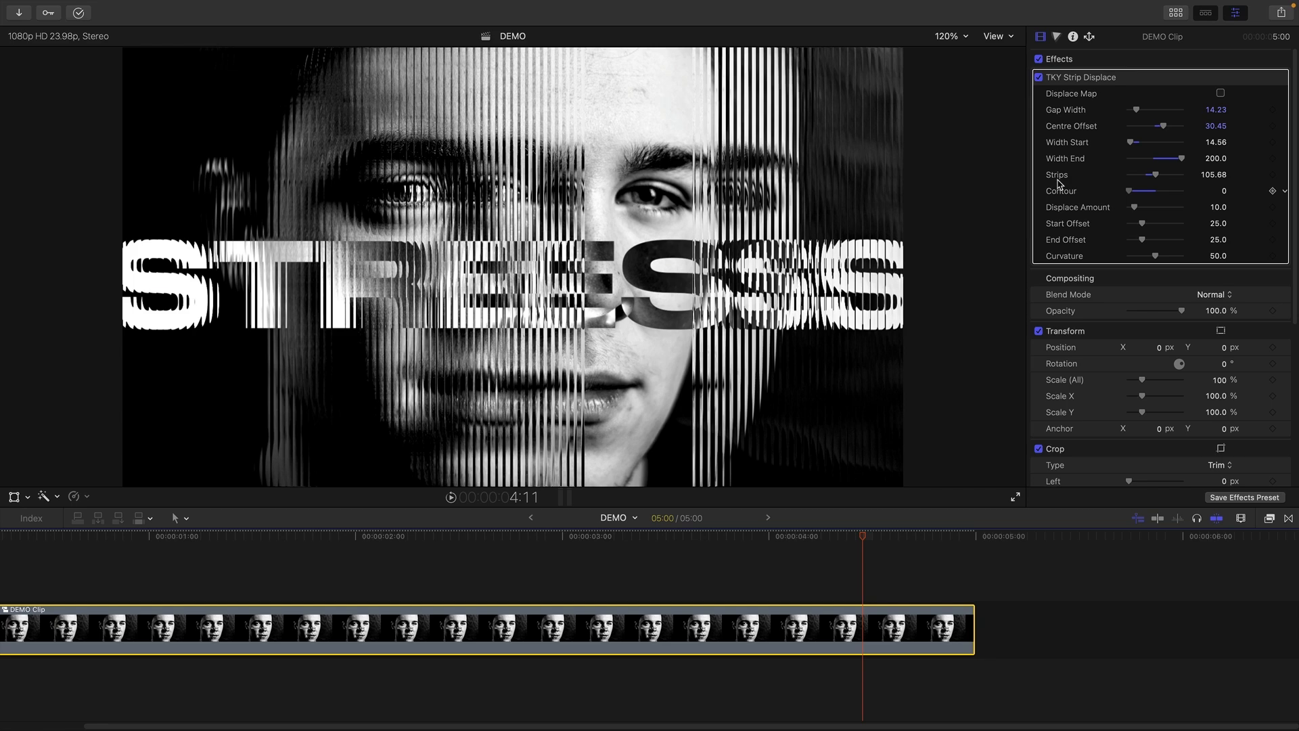
drag(1152, 189, 1186, 190)
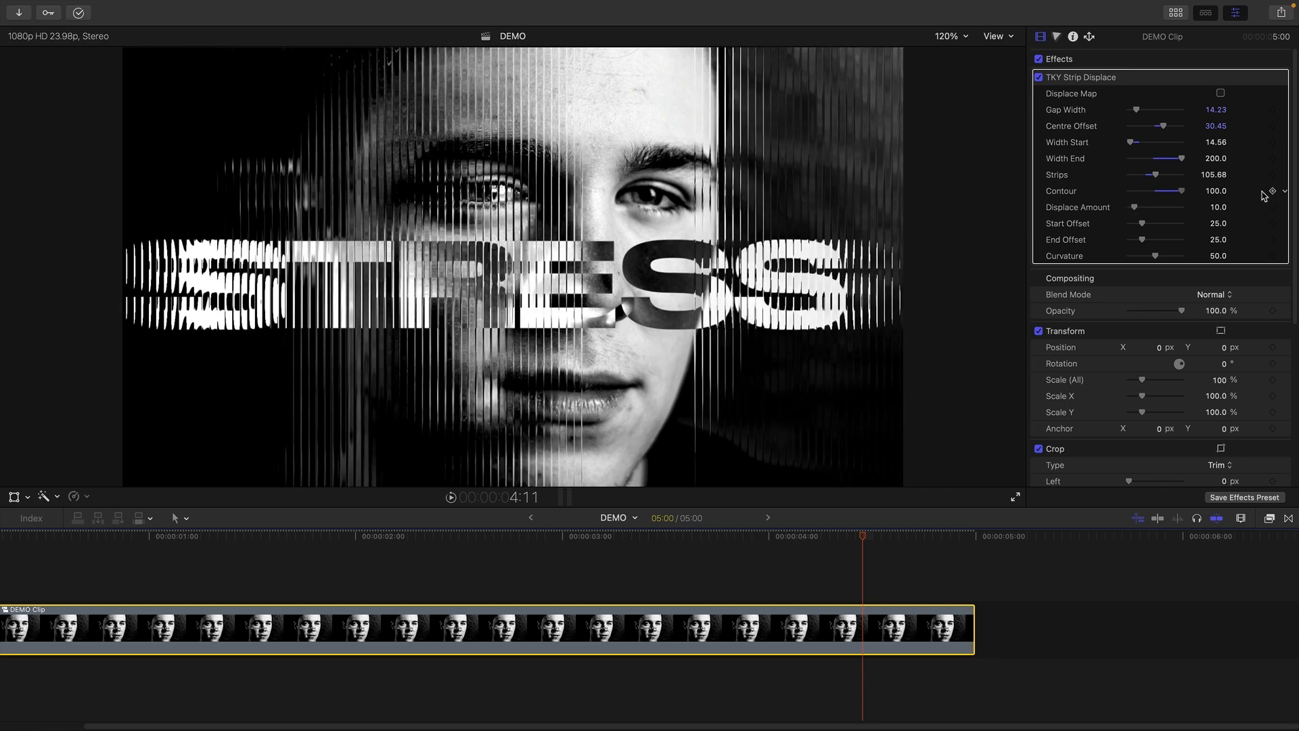
mouse_move(1265, 195)
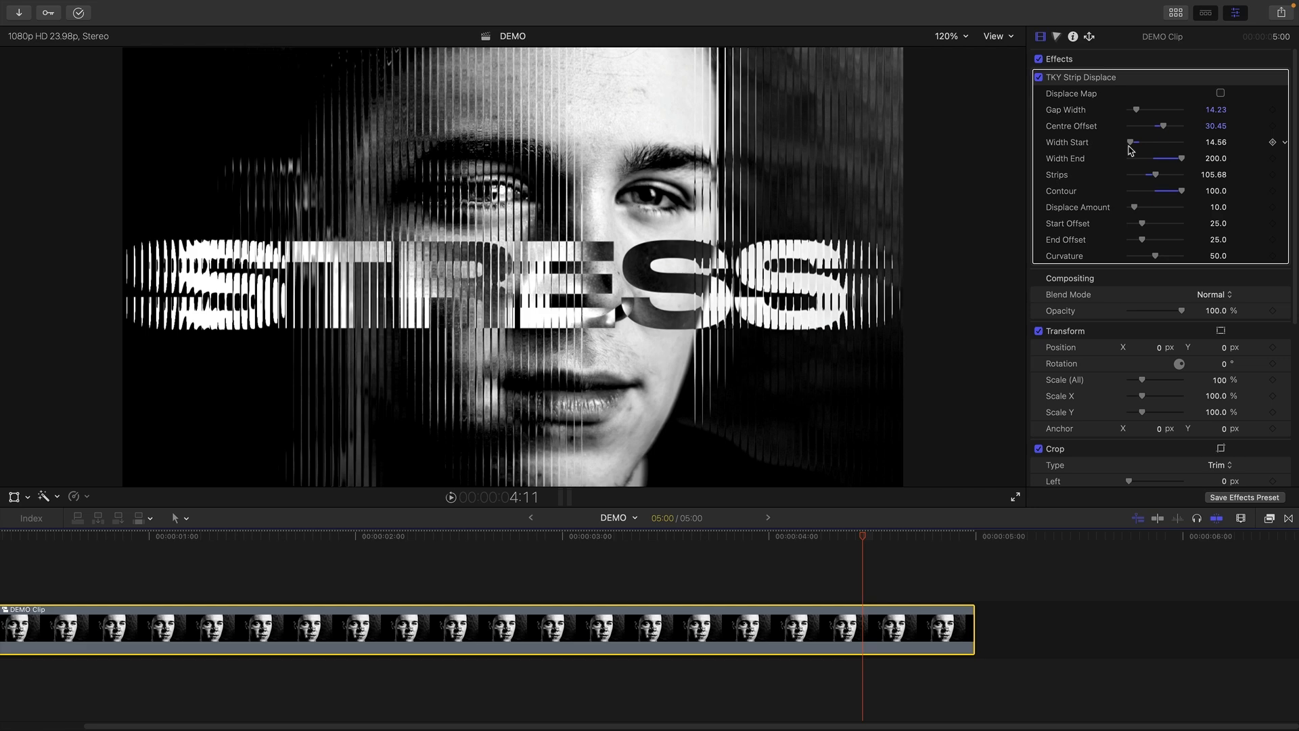
Raise Width Start to about 80.23 to widen the strips across the portrait.
drag(1132, 142, 1146, 142)
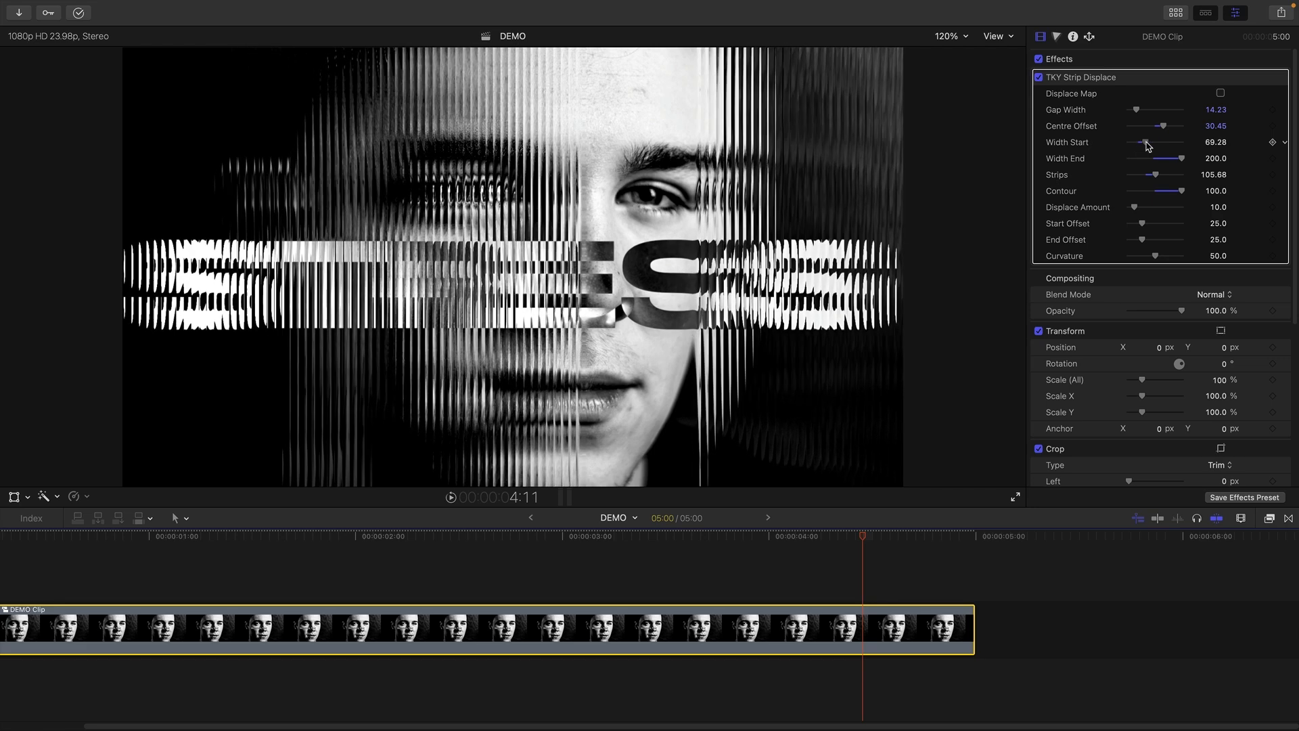
drag(1148, 142, 1146, 142)
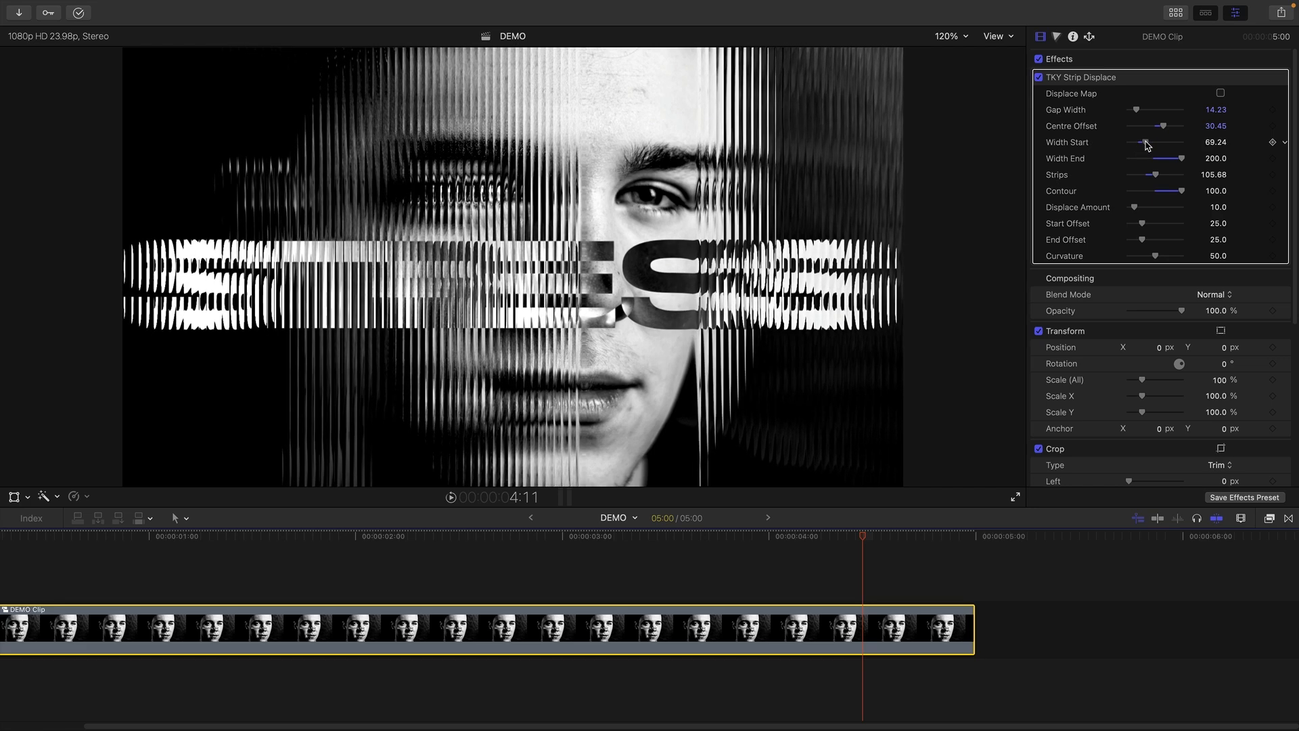
drag(1144, 150, 1160, 150)
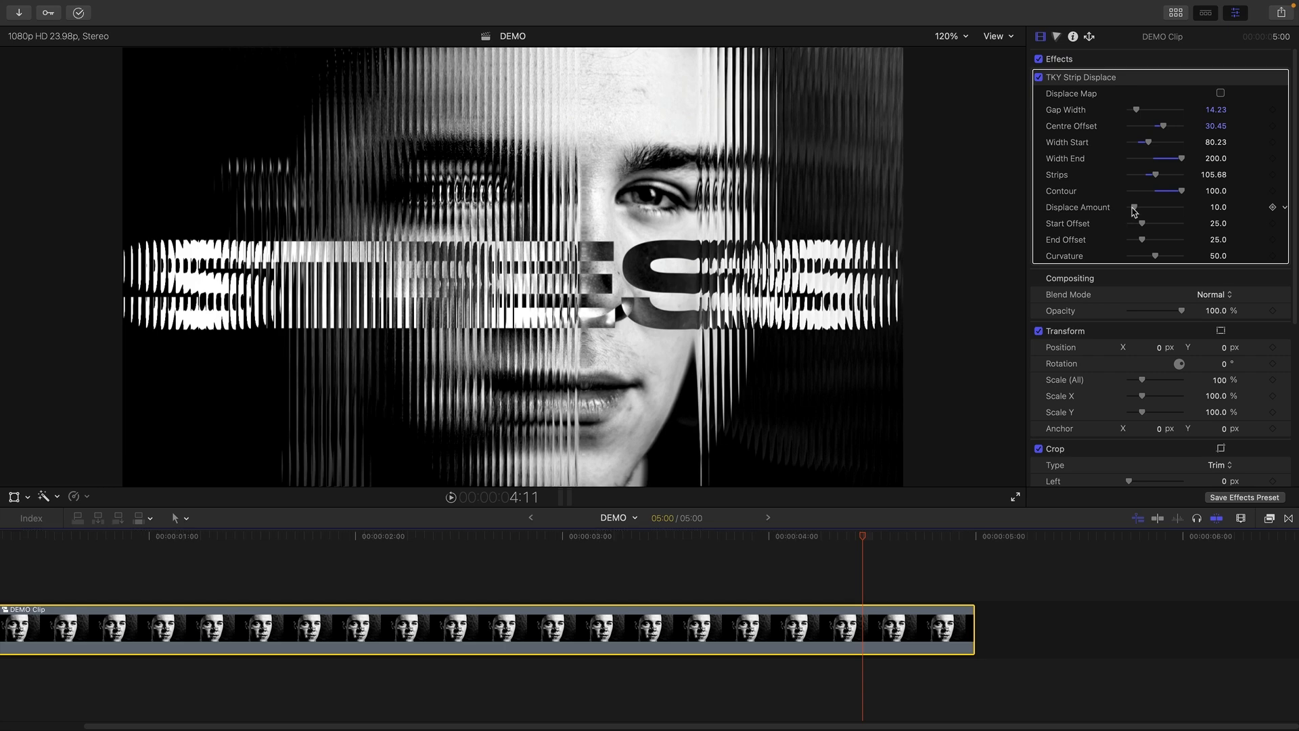
Try Displace Amount at 100, 26, 6 and 18, settling near 14.58.
drag(1134, 207, 1183, 207)
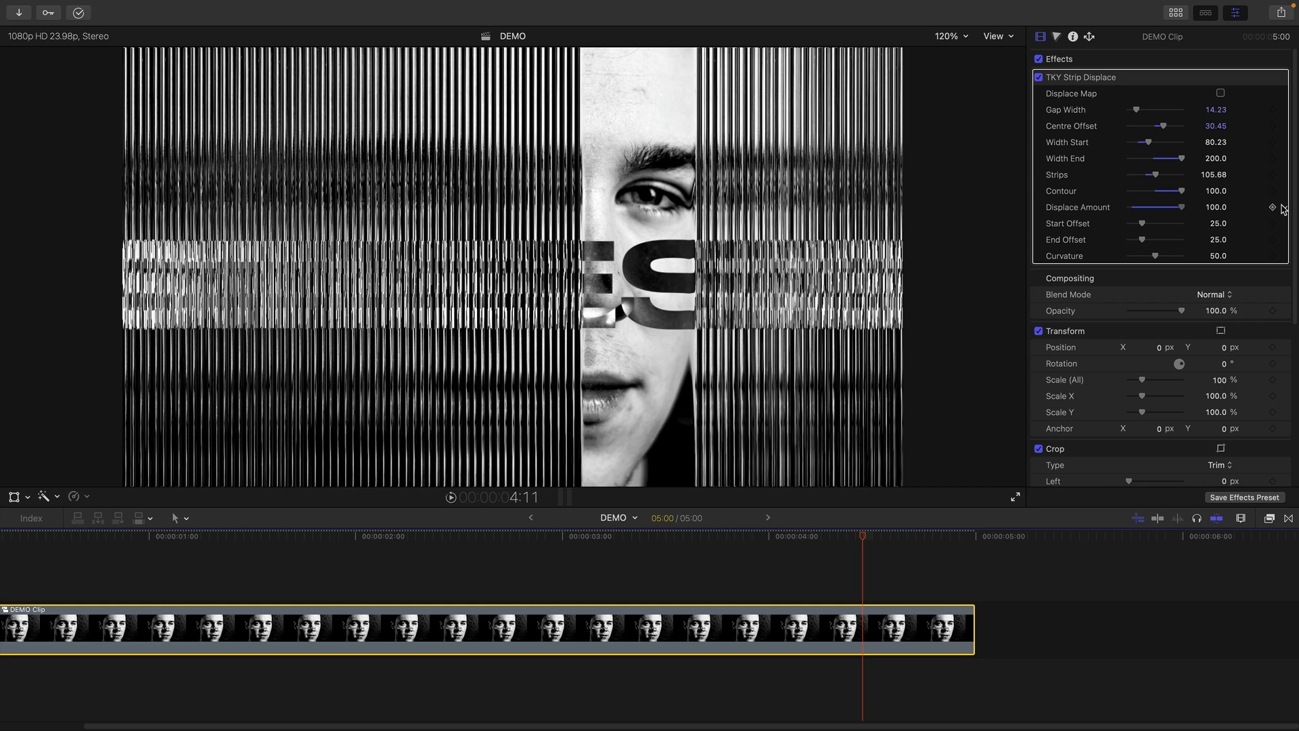
drag(1160, 206, 1143, 206)
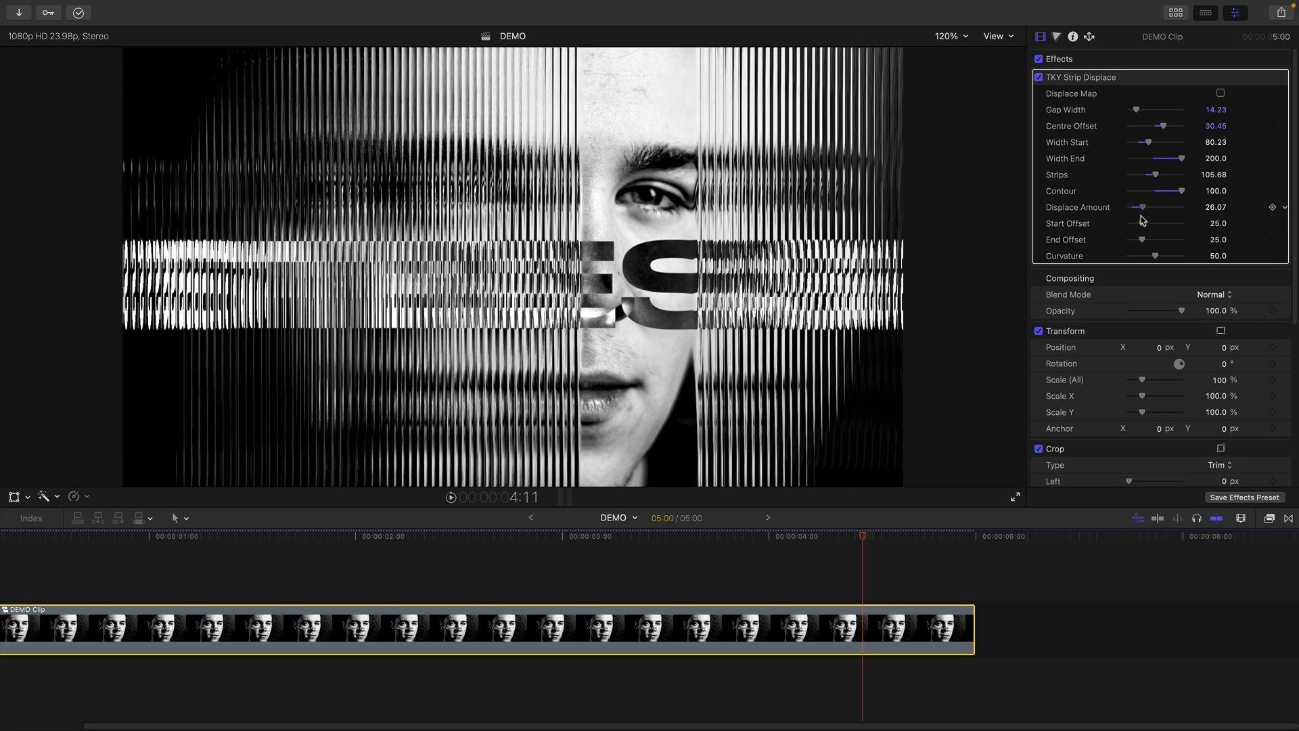
drag(1140, 206, 1128, 206)
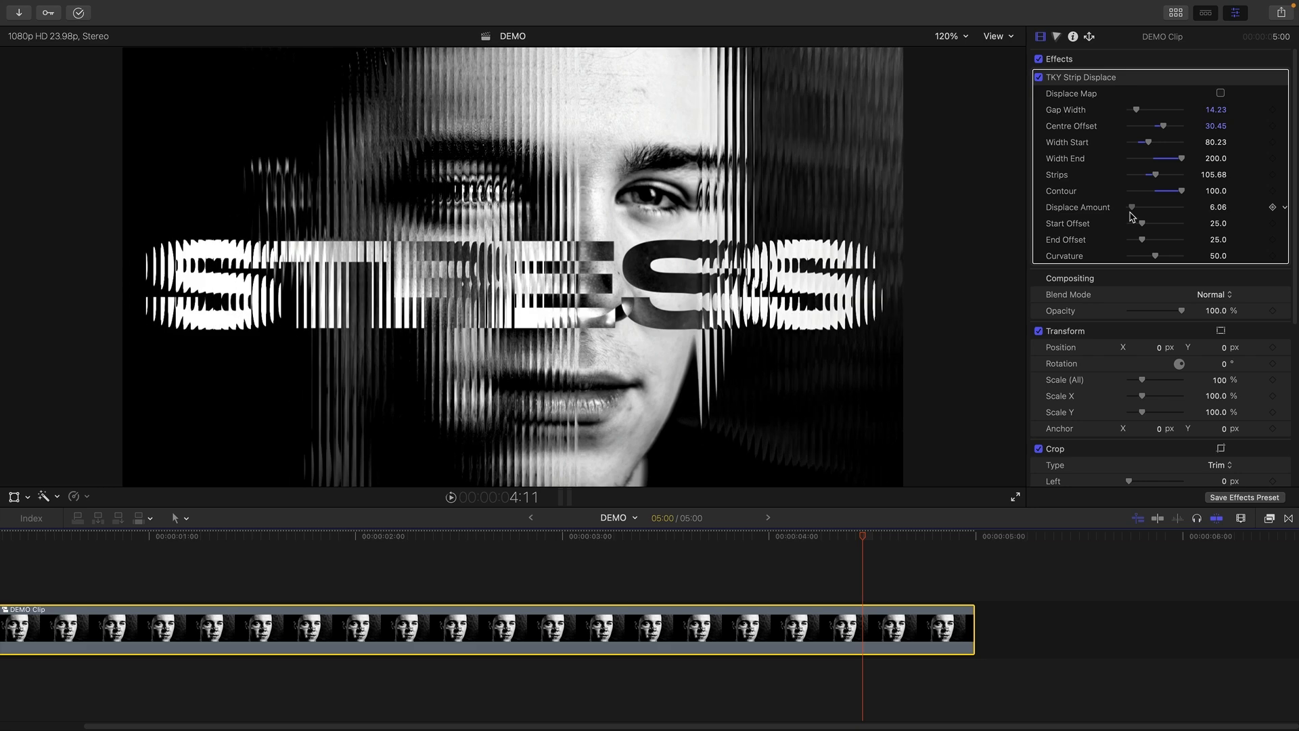
drag(1132, 207, 1156, 207)
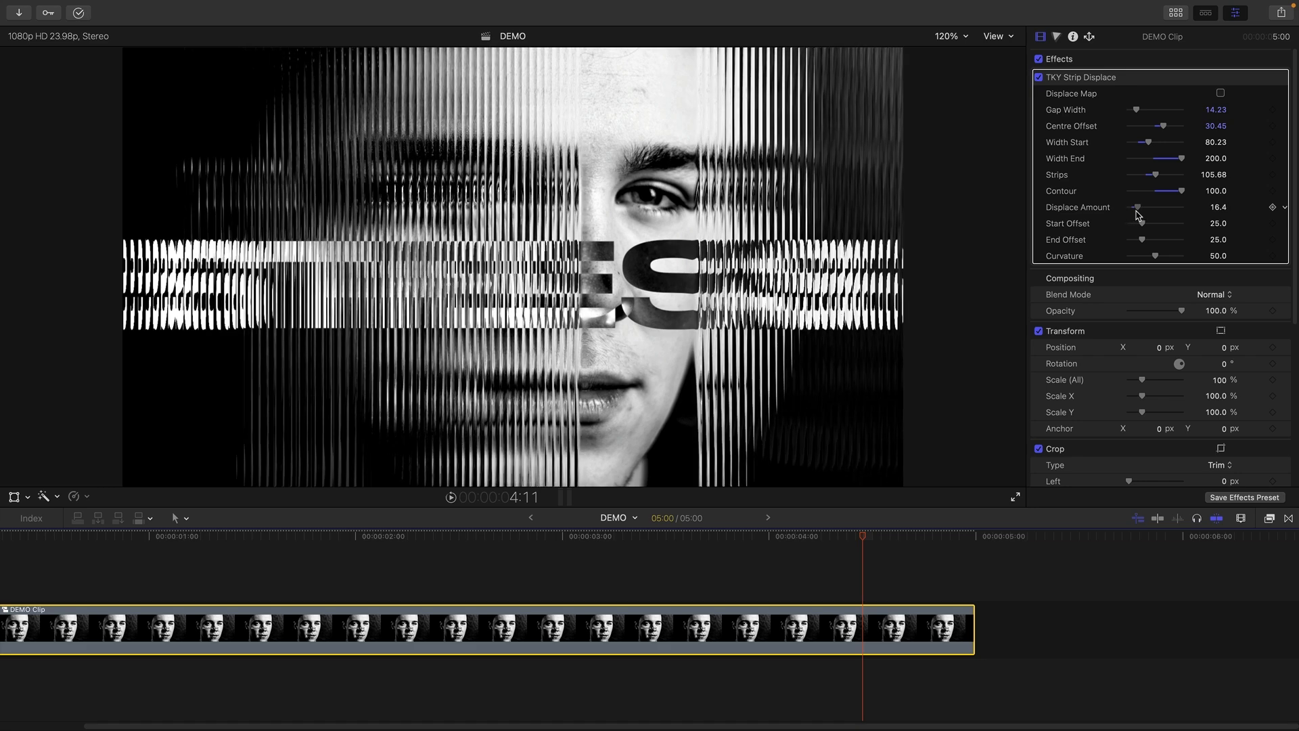
drag(1141, 207, 1138, 207)
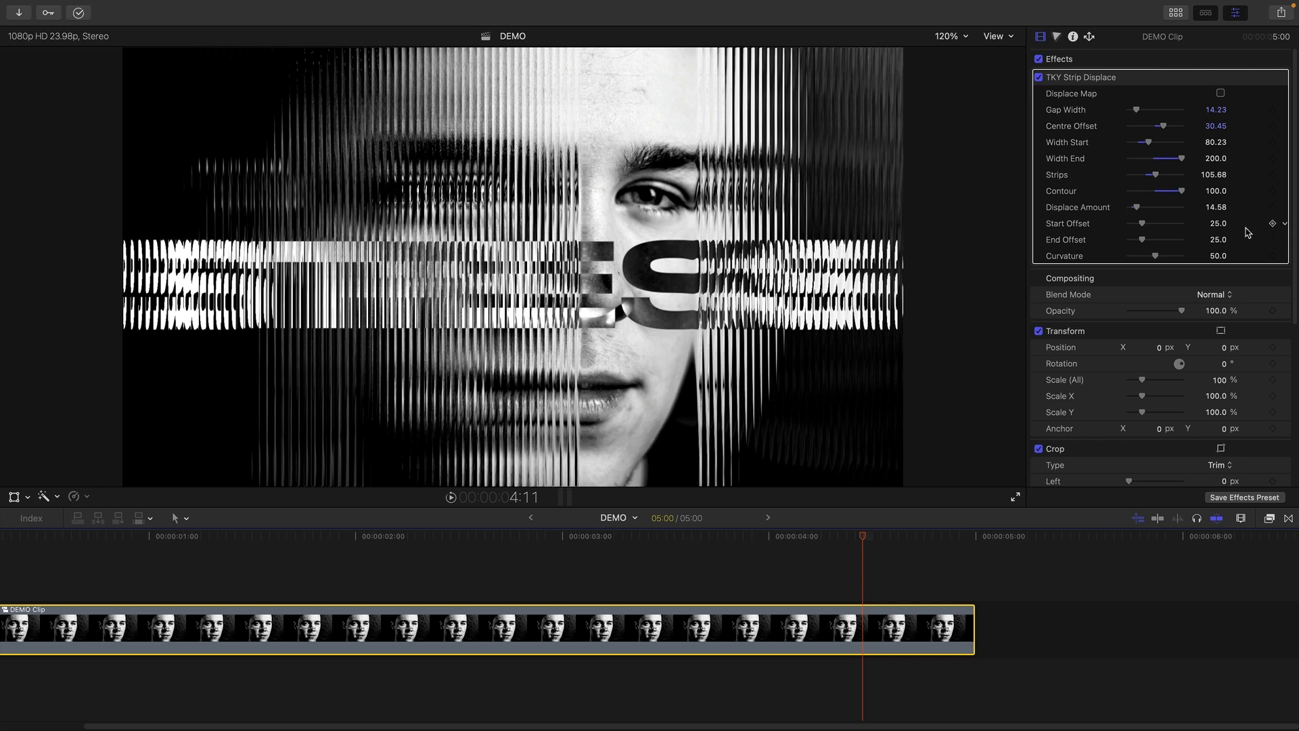
mouse_move(1143, 230)
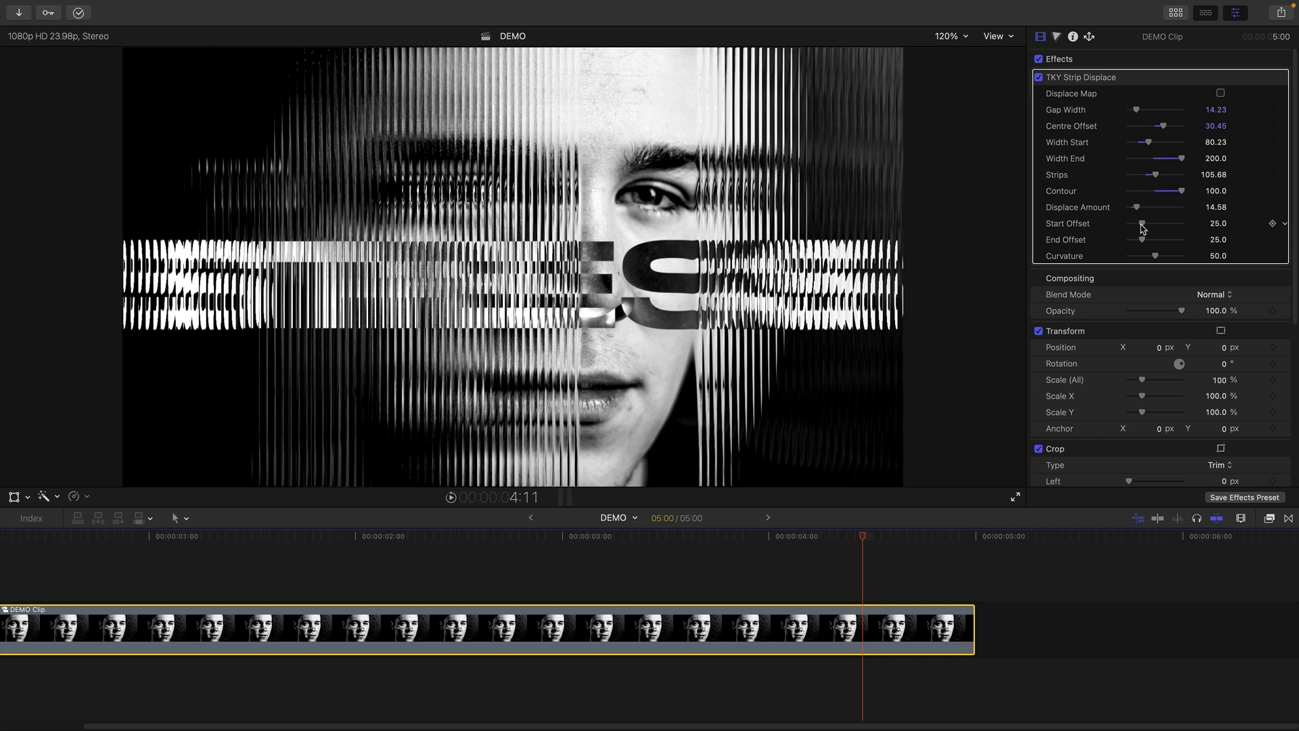
Set Start Offset to 0 and End Offset to 100, then jump to about 4 seconds to check.
drag(1168, 224, 1133, 224)
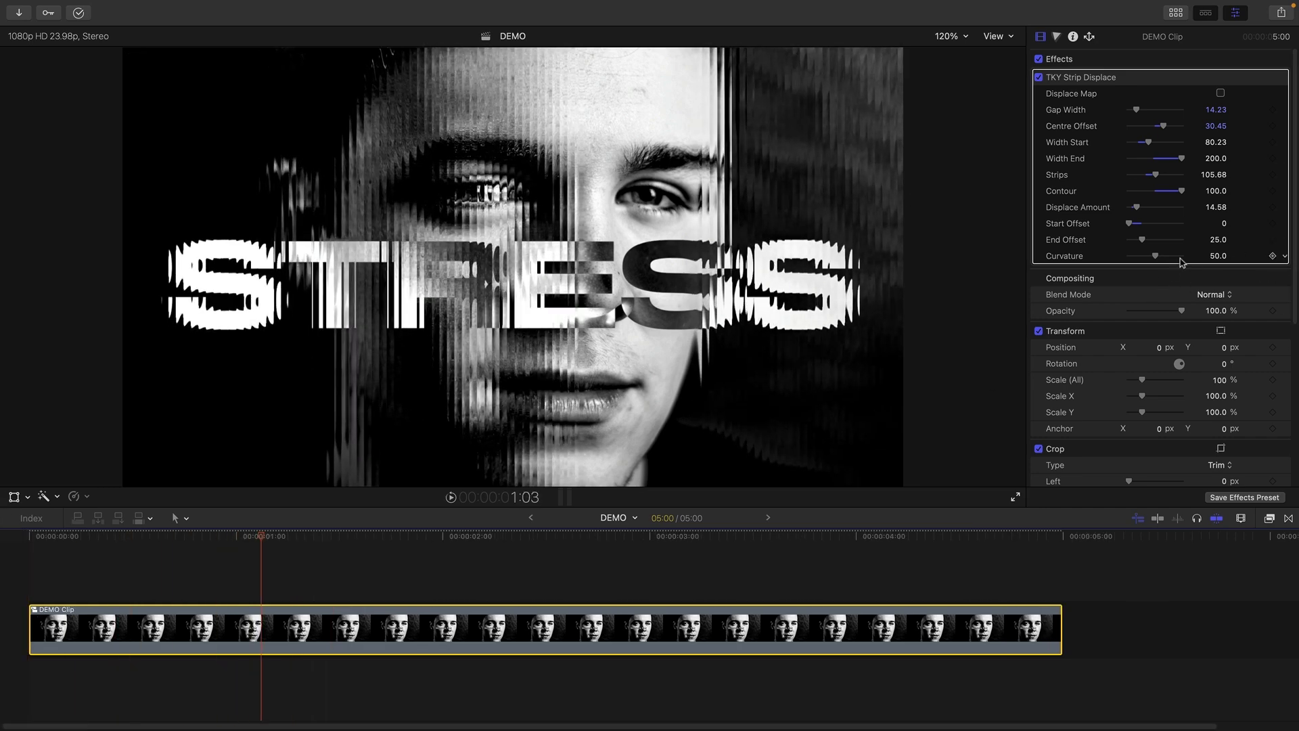
drag(1143, 239, 1185, 240)
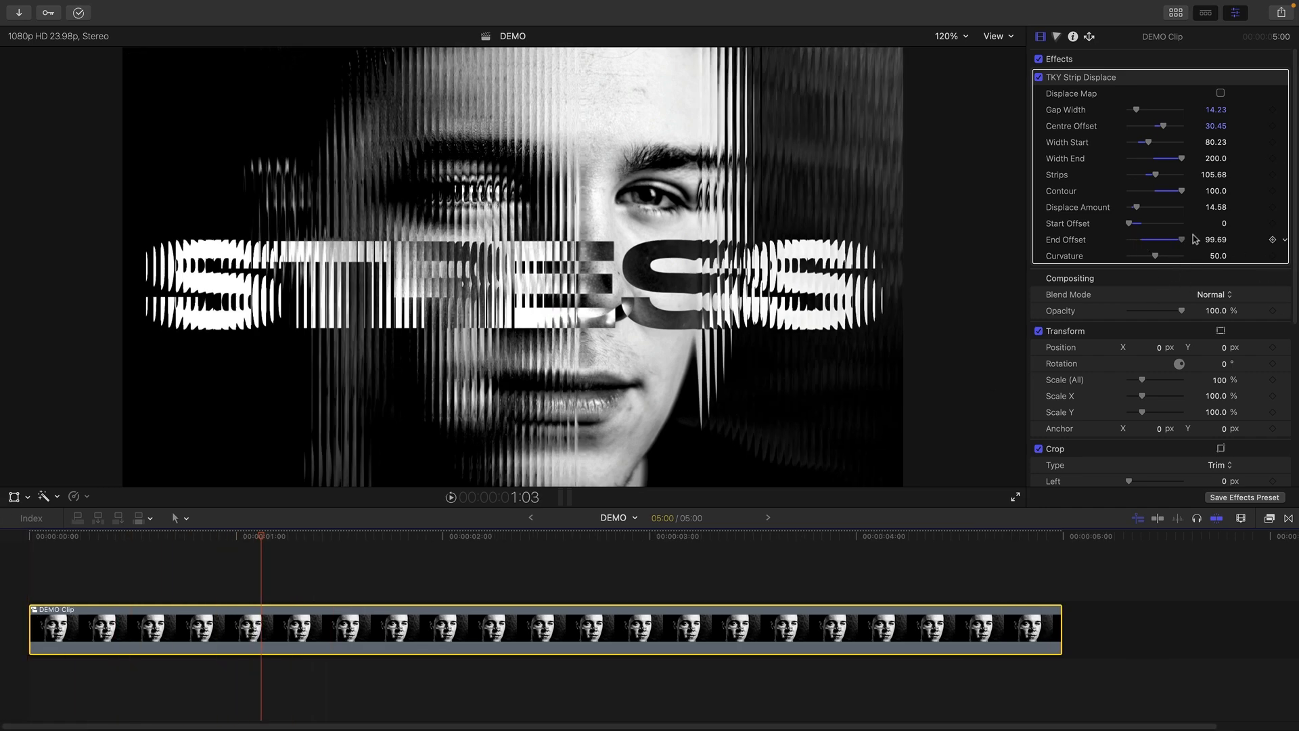
drag(1186, 240, 1190, 239)
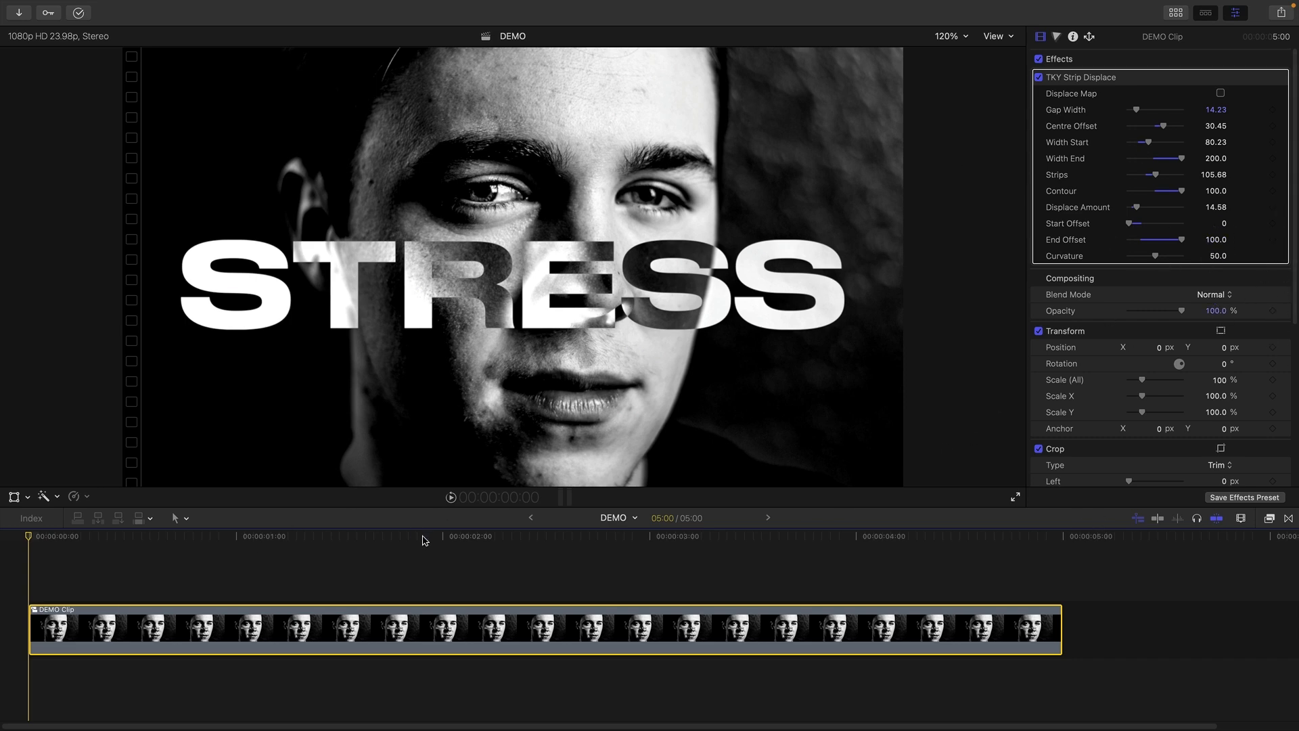
click(861, 536)
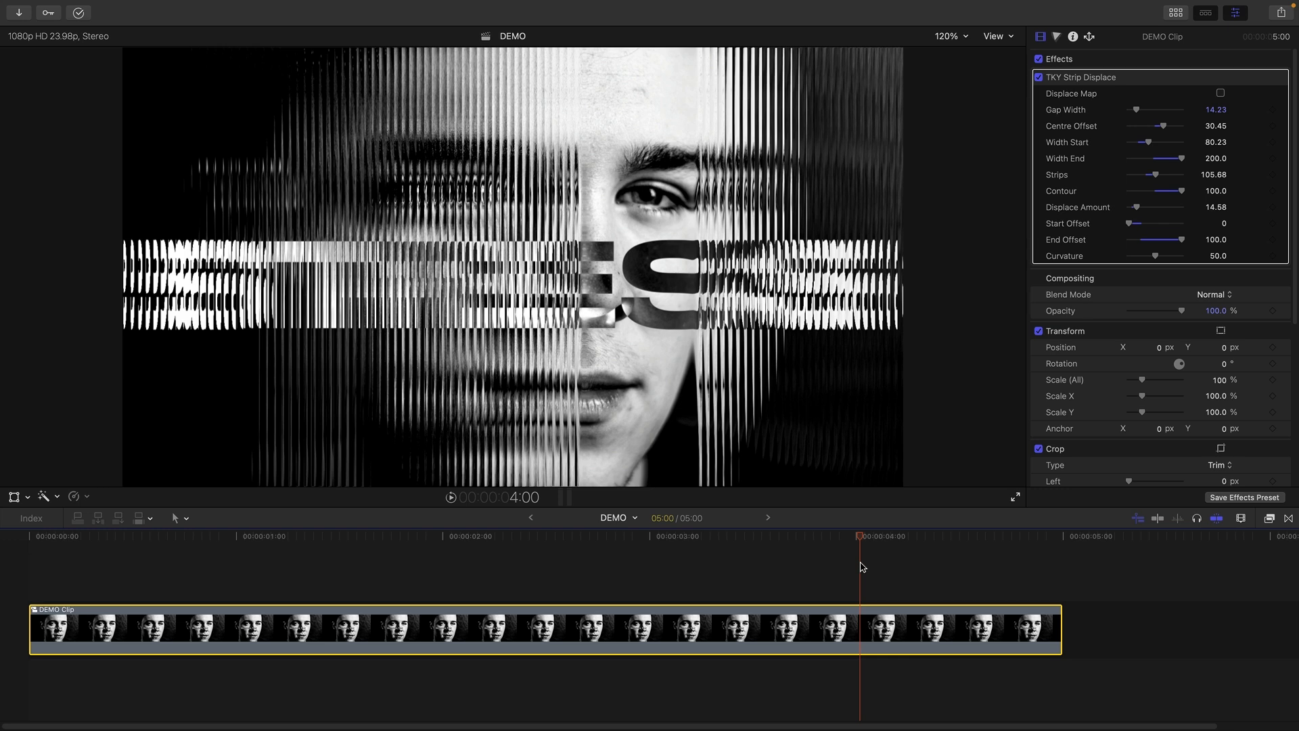